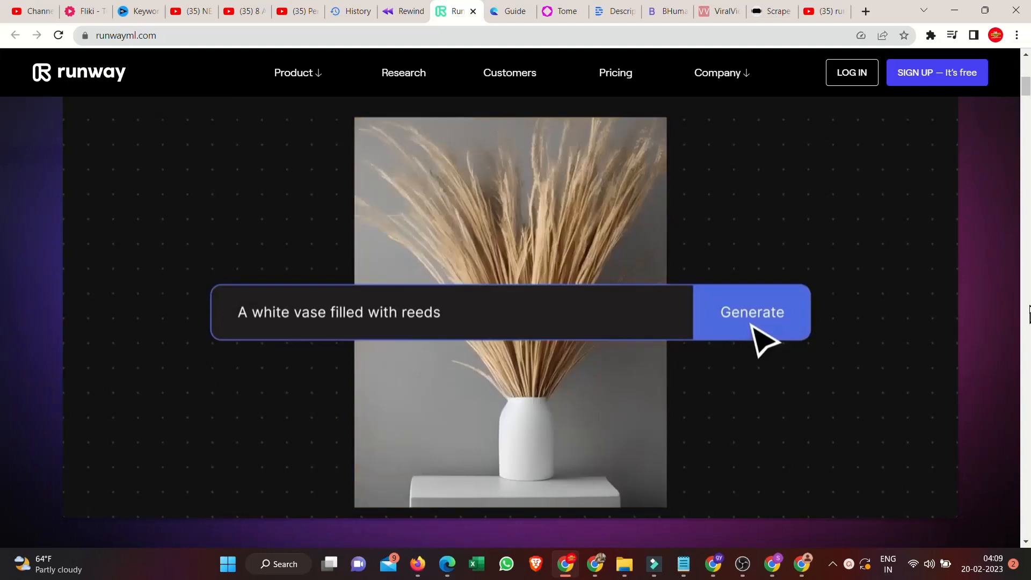
# Try the Runway Generate demo with the prompt text 'oil painting'.
pyautogui.click(752, 311)
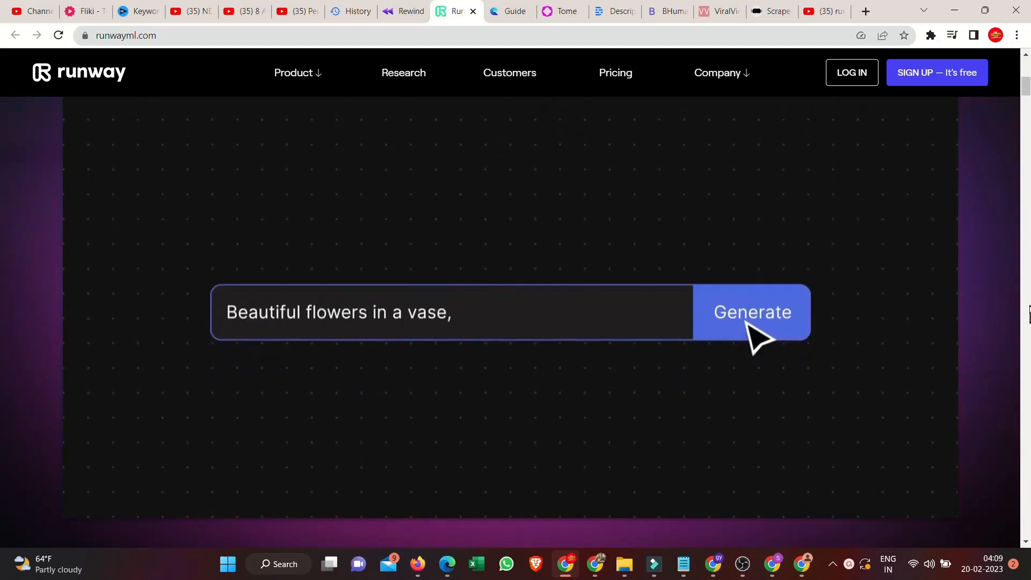
pyautogui.write('oil painting')
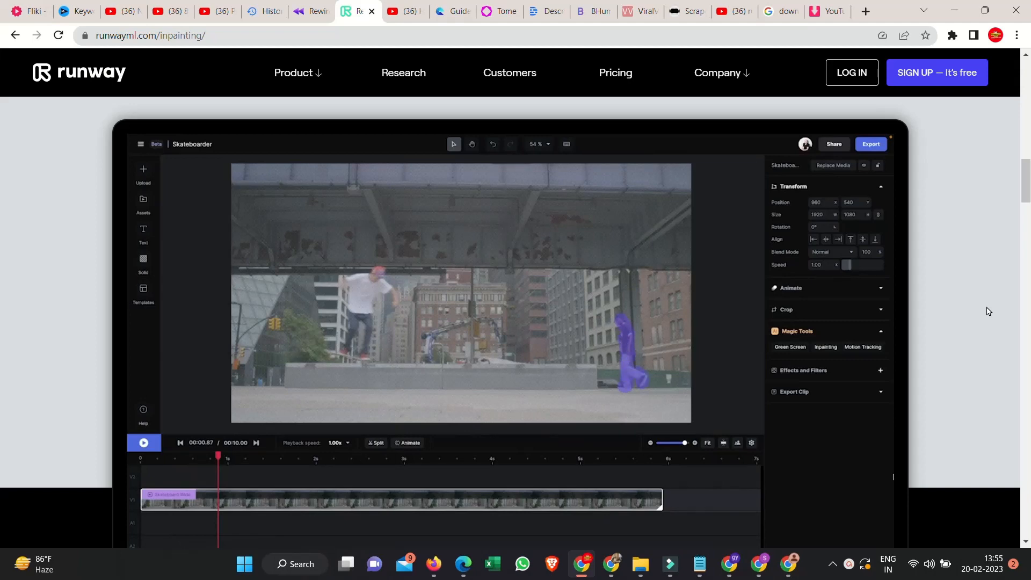
# Play the skateboarder removal demo and scroll to the Paint Out Objects section.
pyautogui.click(143, 443)
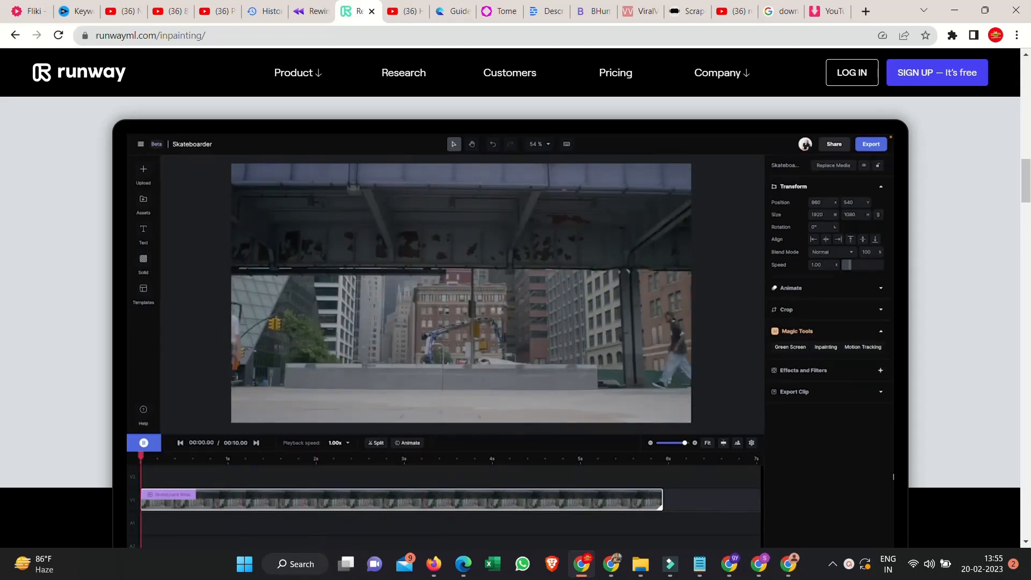
pyautogui.click(143, 443)
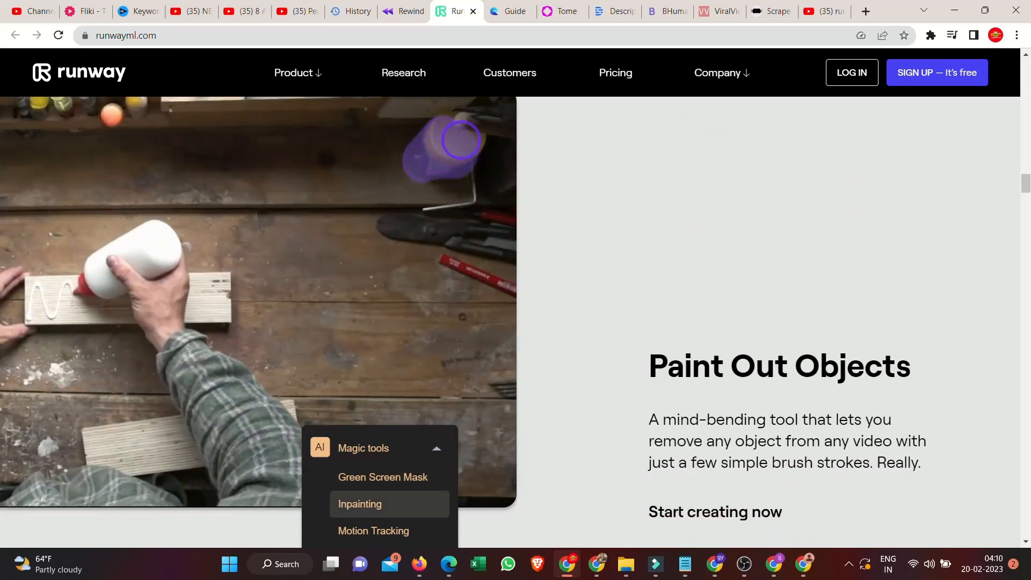
pyautogui.scroll(-3)
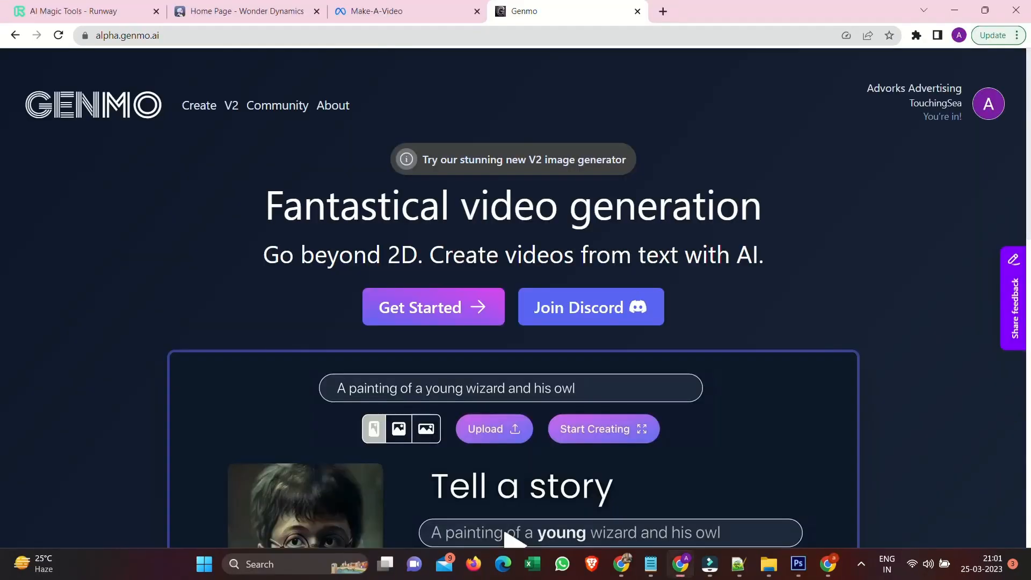
# Scroll the Genmo gallery and open the 70s car retrowave generation's details page.
pyautogui.scroll(-3)
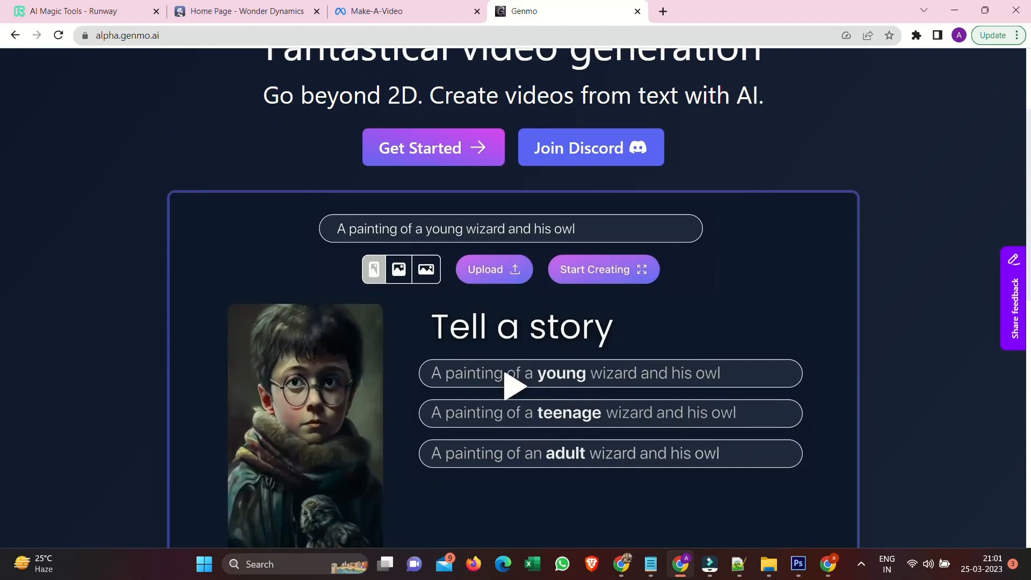
pyautogui.scroll(-3)
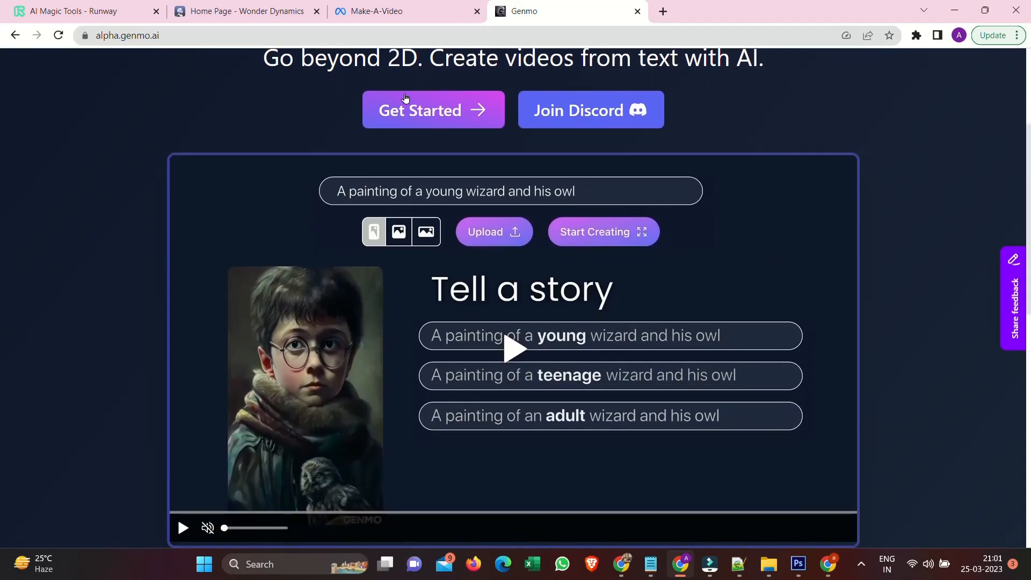
pyautogui.scroll(-3)
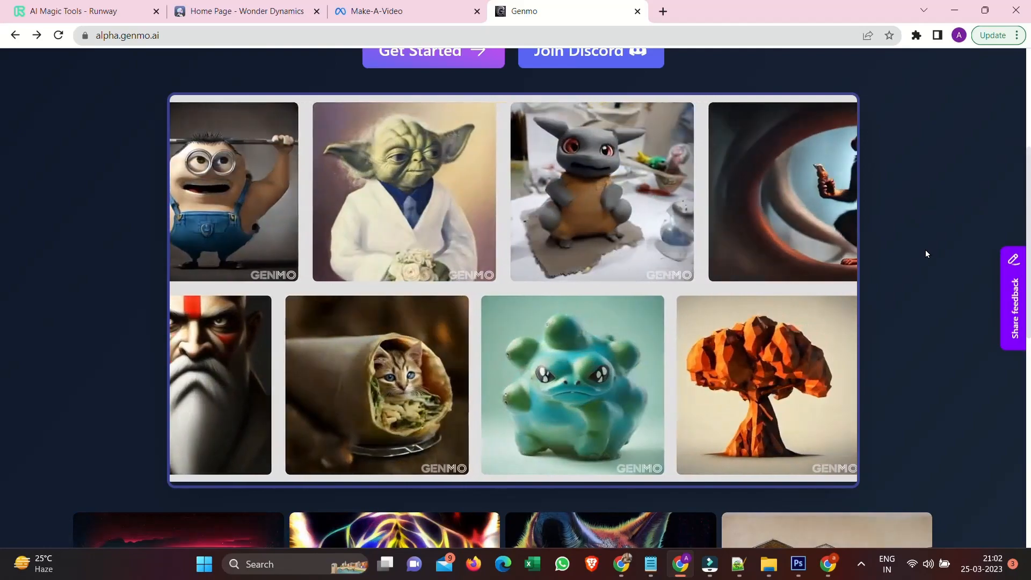
pyautogui.scroll(-3)
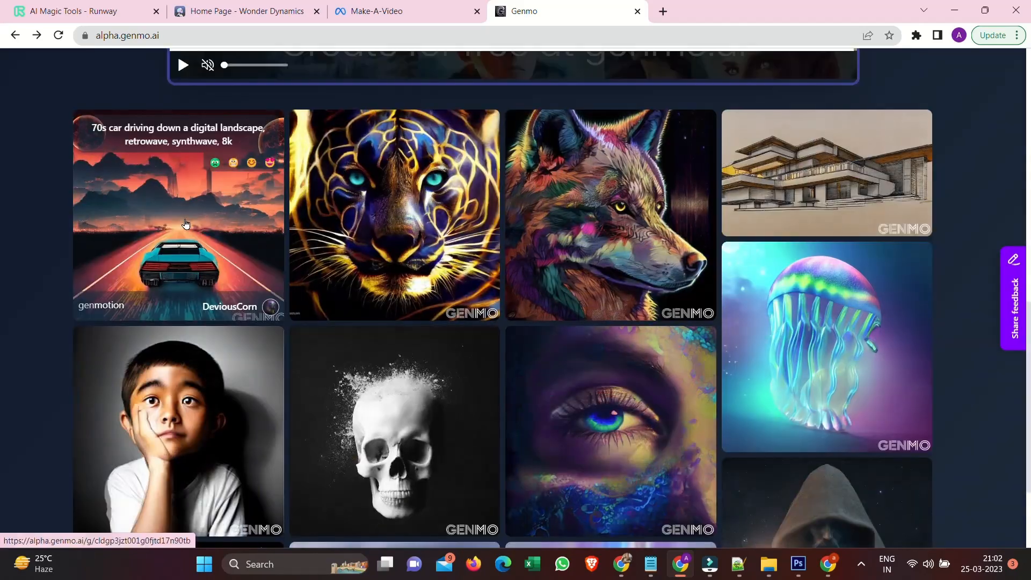
pyautogui.click(177, 216)
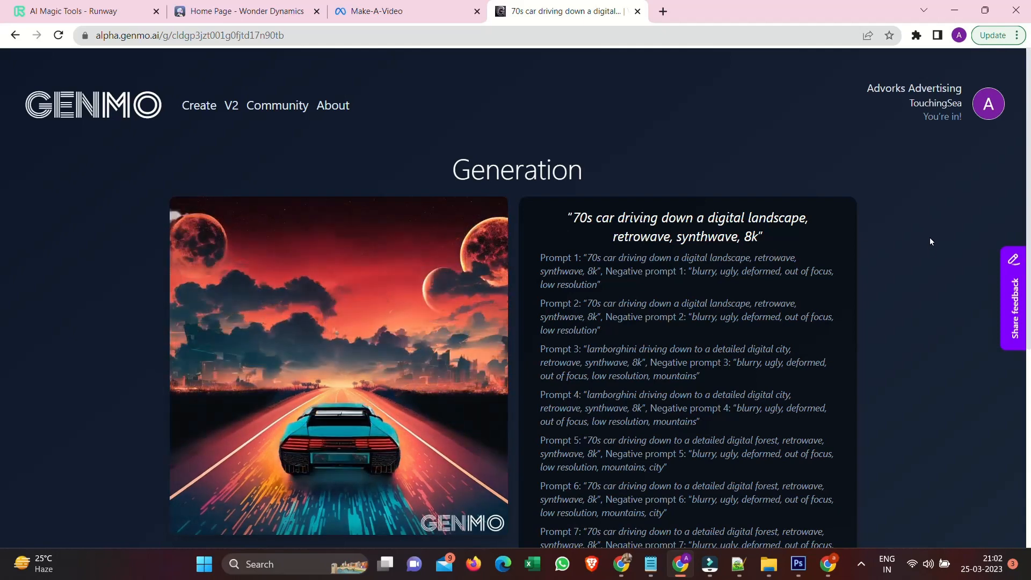
pyautogui.scroll(-3)
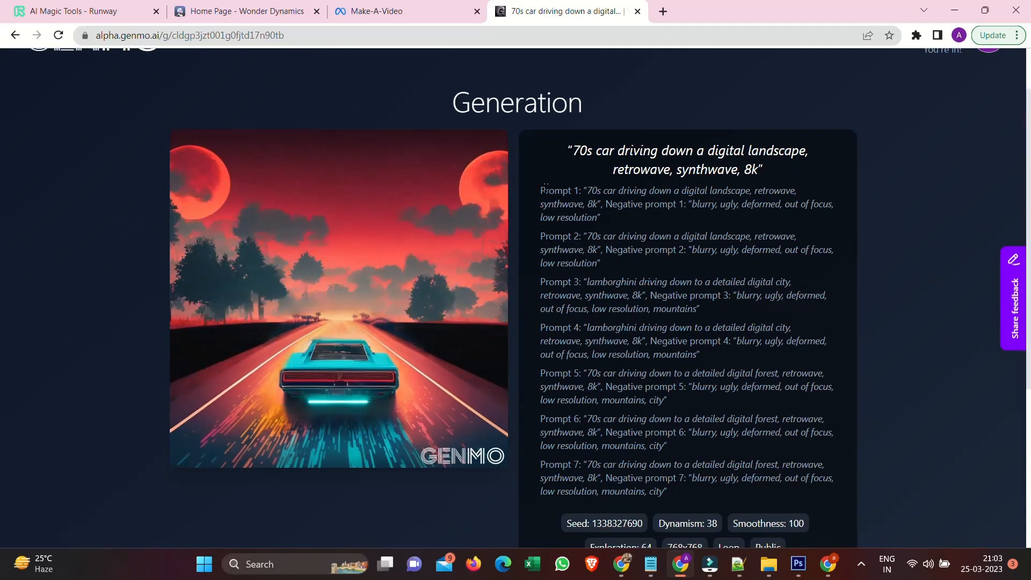
pyautogui.moveTo(540, 192); pyautogui.dragTo(599, 218)
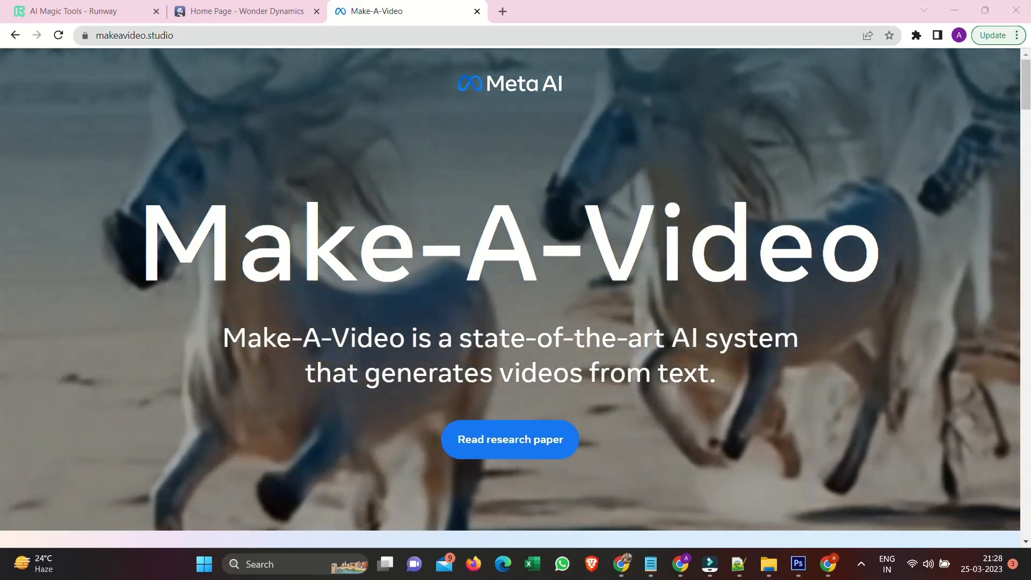
# Scroll Make-A-Video down to its 'Make-A-Video with text' examples section.
pyautogui.scroll(-3)
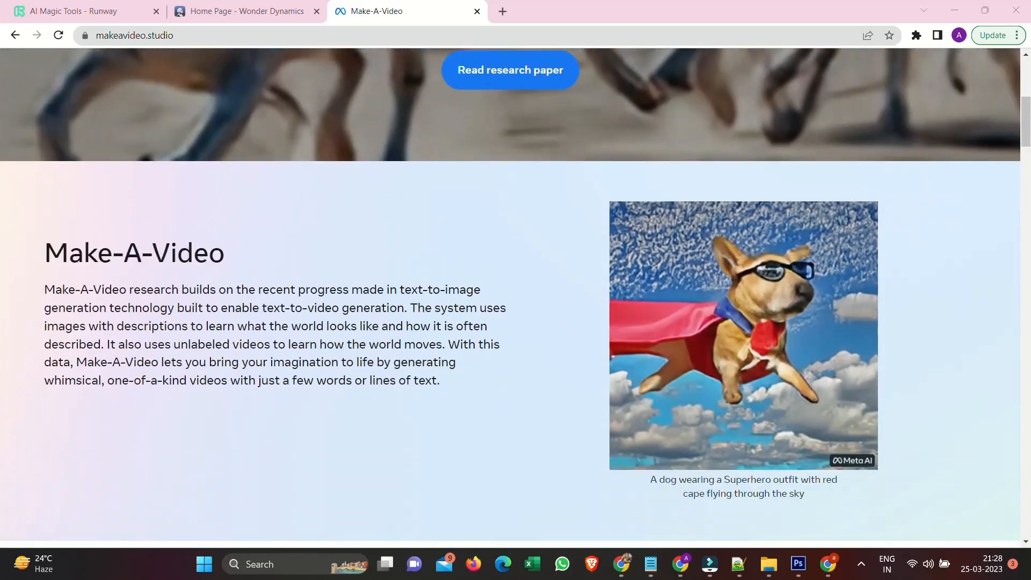
pyautogui.scroll(-3)
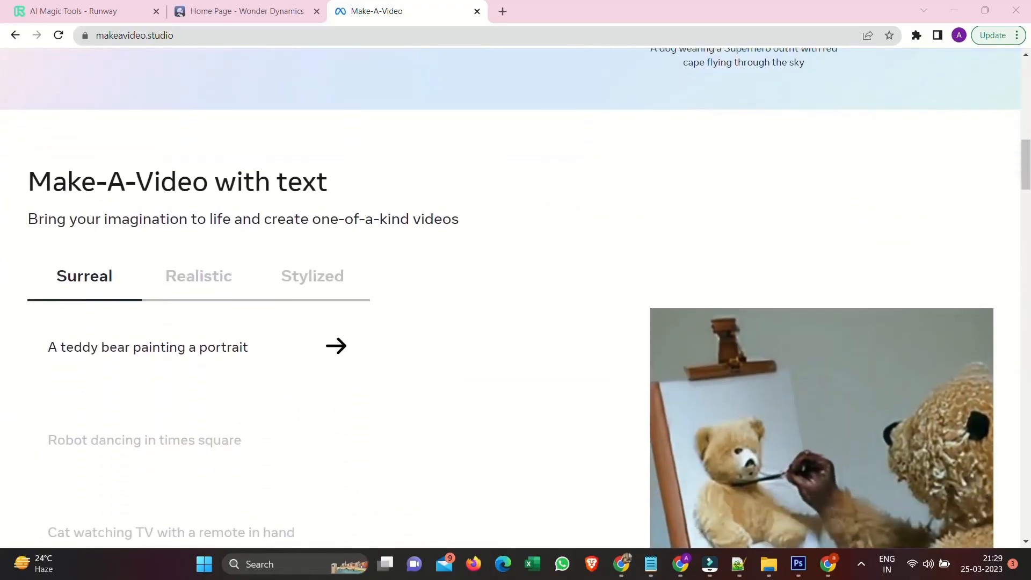
# Preview the Surreal 'Robot dancing in times square' example, then show the Realistic examples.
pyautogui.scroll(-3)
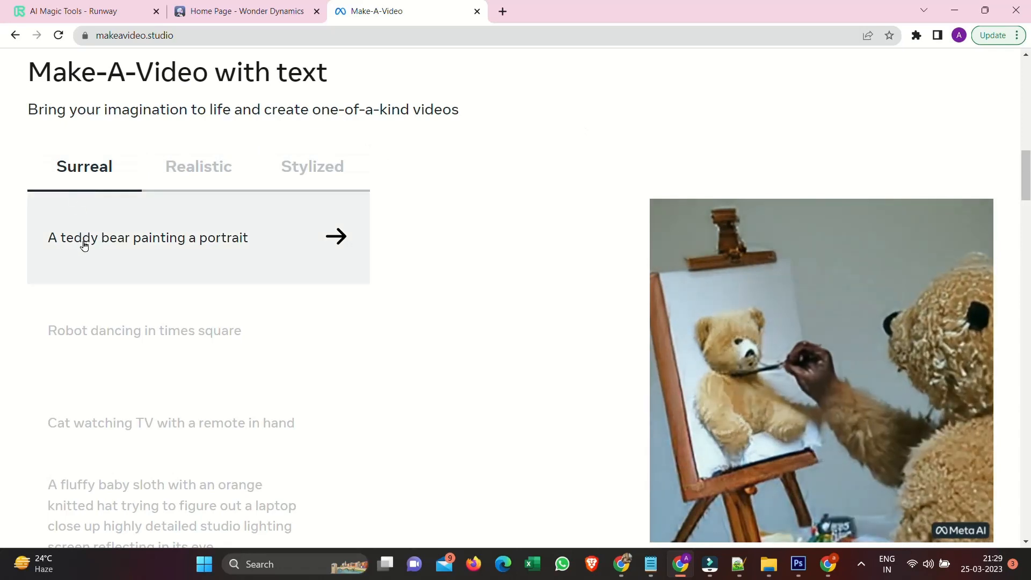
pyautogui.moveTo(95, 335)
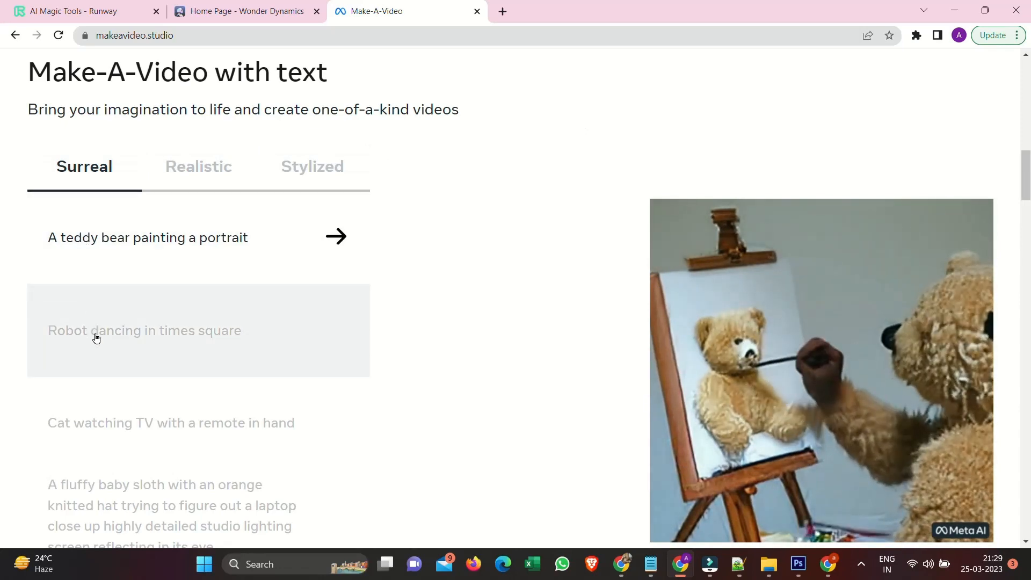
pyautogui.click(145, 330)
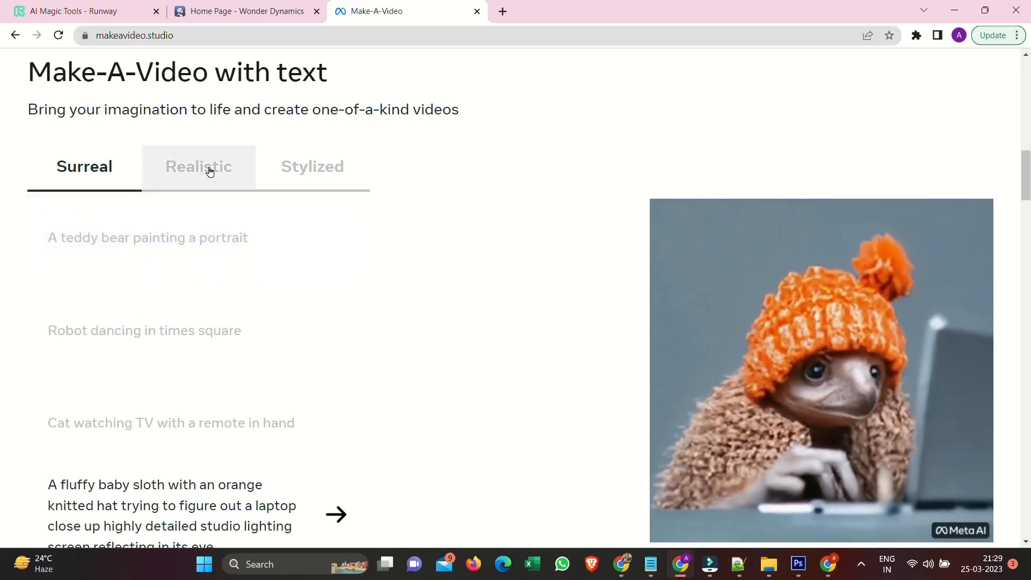
pyautogui.click(197, 166)
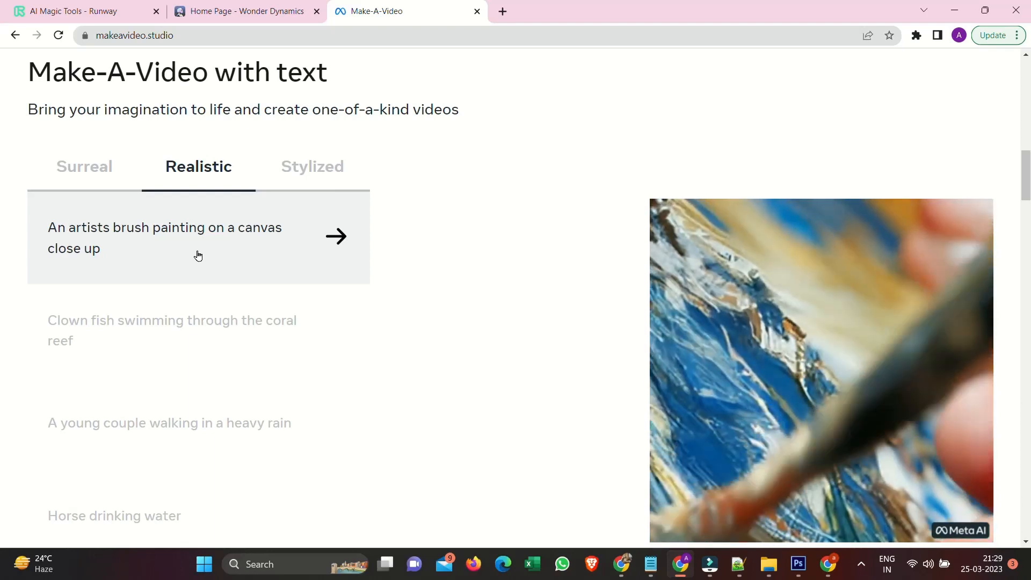
# Preview the artist's brush painting, clown fish swimming and spaceship landing on Mars examples.
pyautogui.click(189, 329)
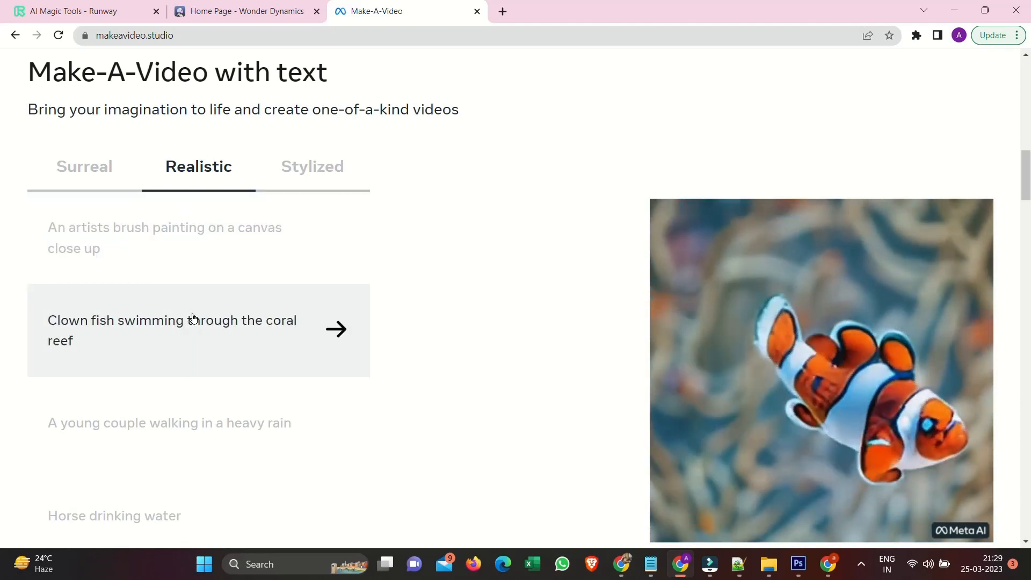
pyautogui.click(311, 166)
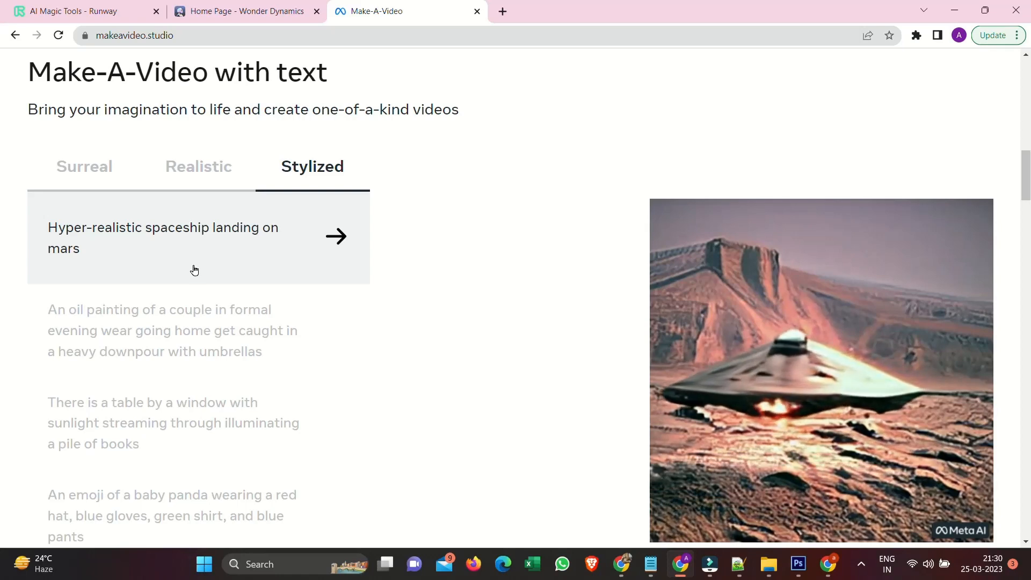
pyautogui.click(198, 330)
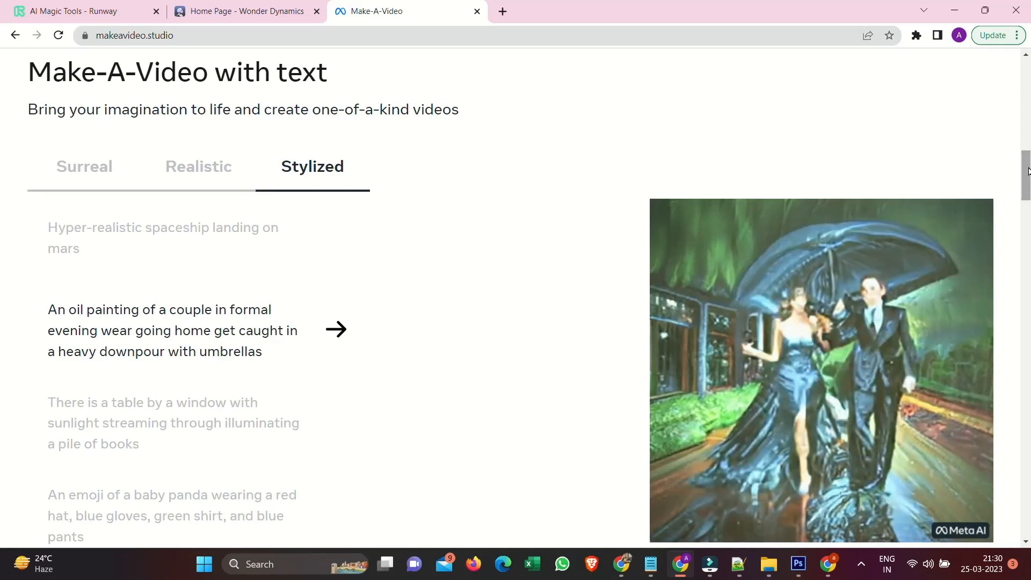
# Reach 'From static to magic' and select the yoga pose picture as the input image example.
pyautogui.scroll(-3)
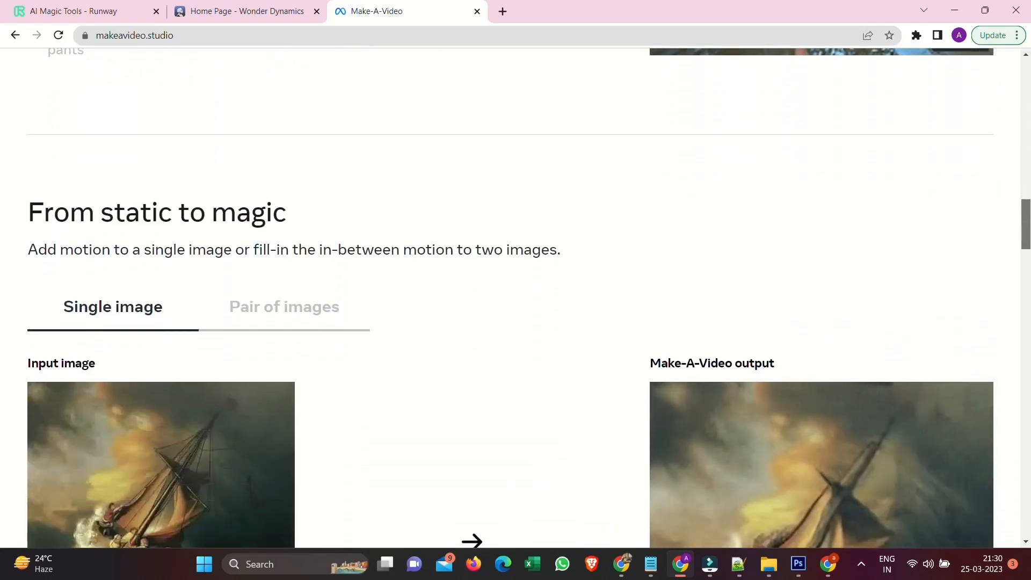
pyautogui.scroll(-3)
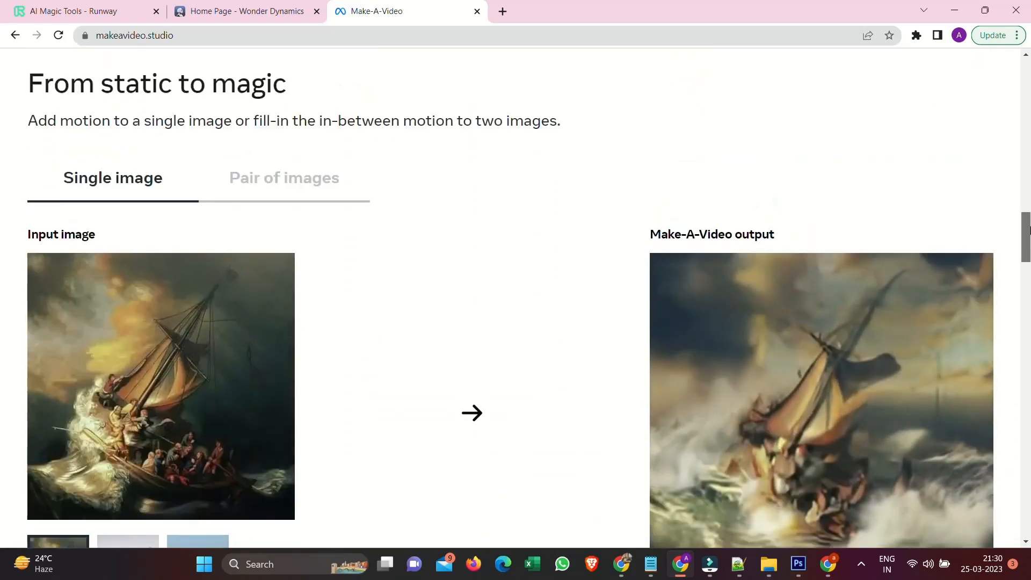
pyautogui.scroll(-3)
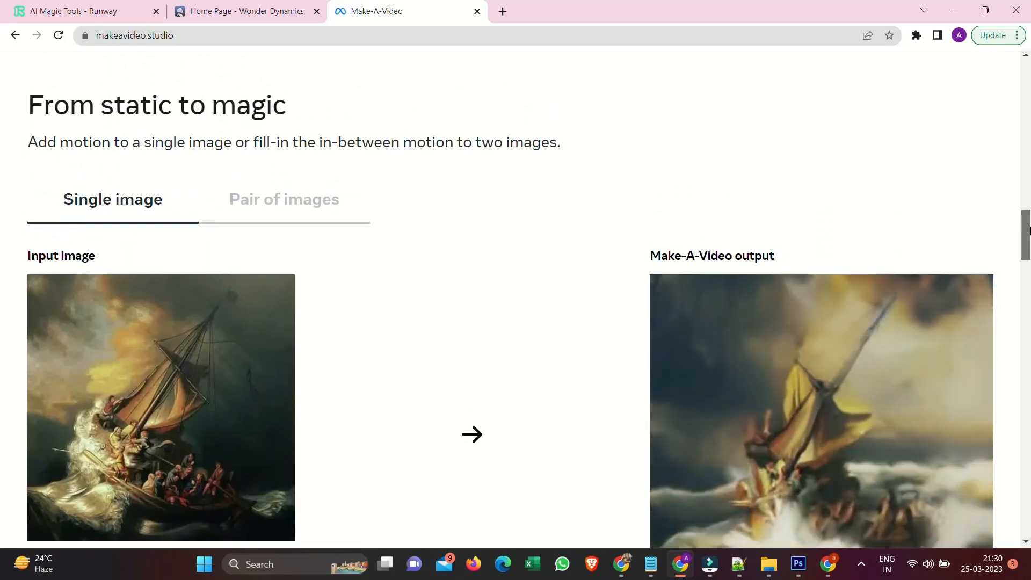
pyautogui.scroll(-3)
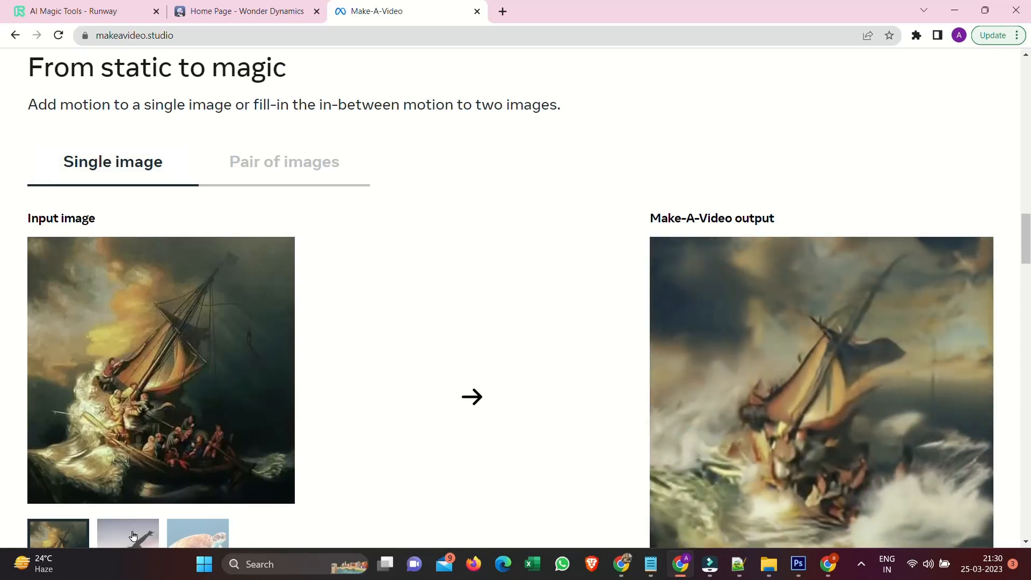
pyautogui.scroll(-3)
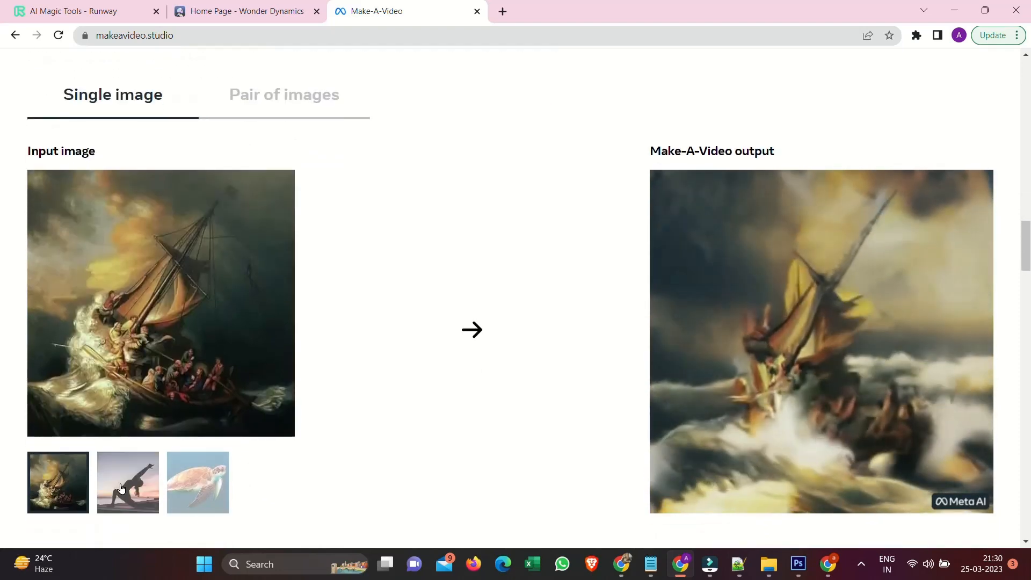
pyautogui.click(127, 482)
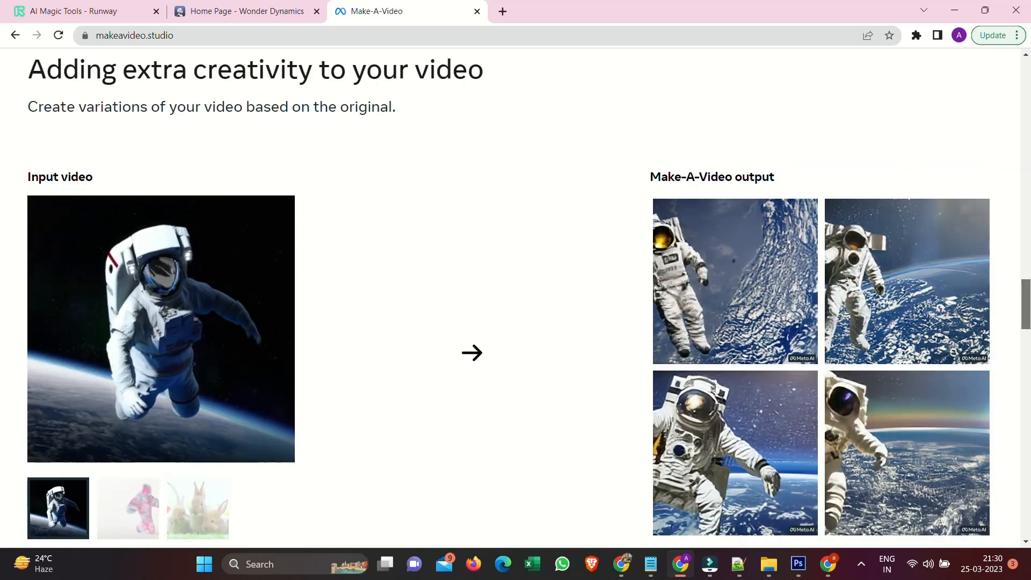
# Switch the video-variations input from the astronaut to the furry pink creature example.
pyautogui.scroll(-3)
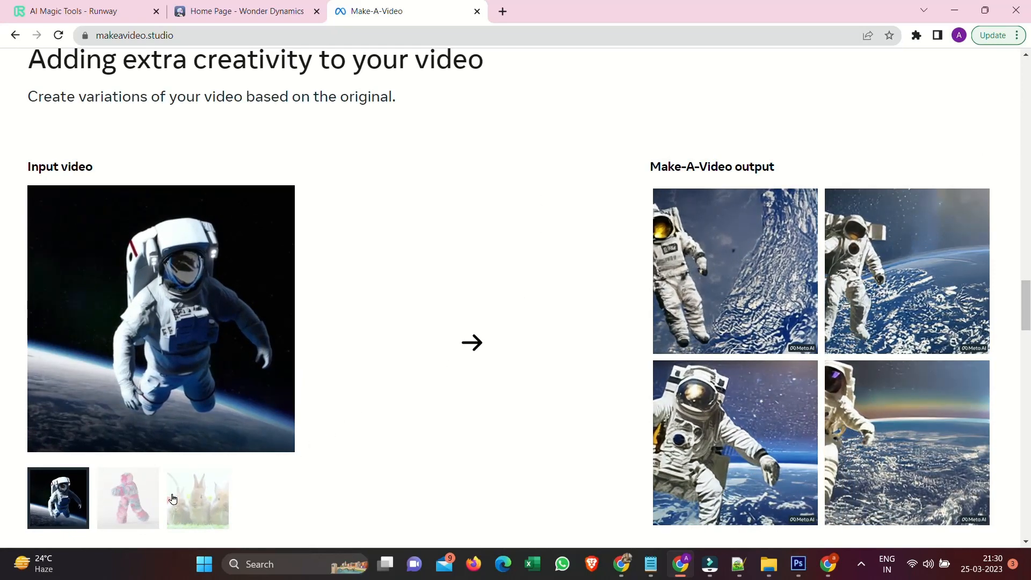
pyautogui.click(126, 497)
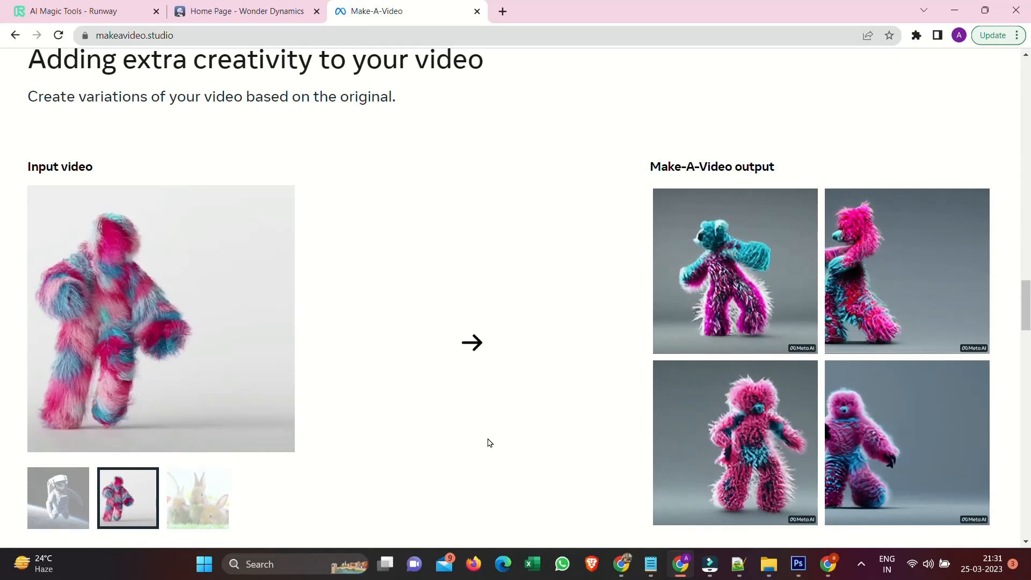
pyautogui.scroll(-3)
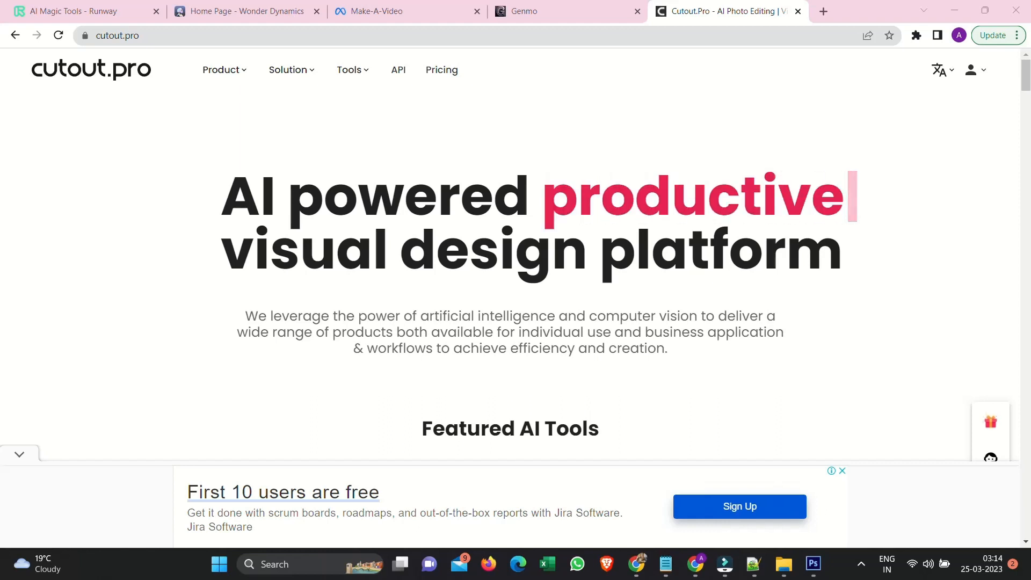
# Compare before-and-after sliders on the beach object removal and video background removal examples.
pyautogui.scroll(-3)
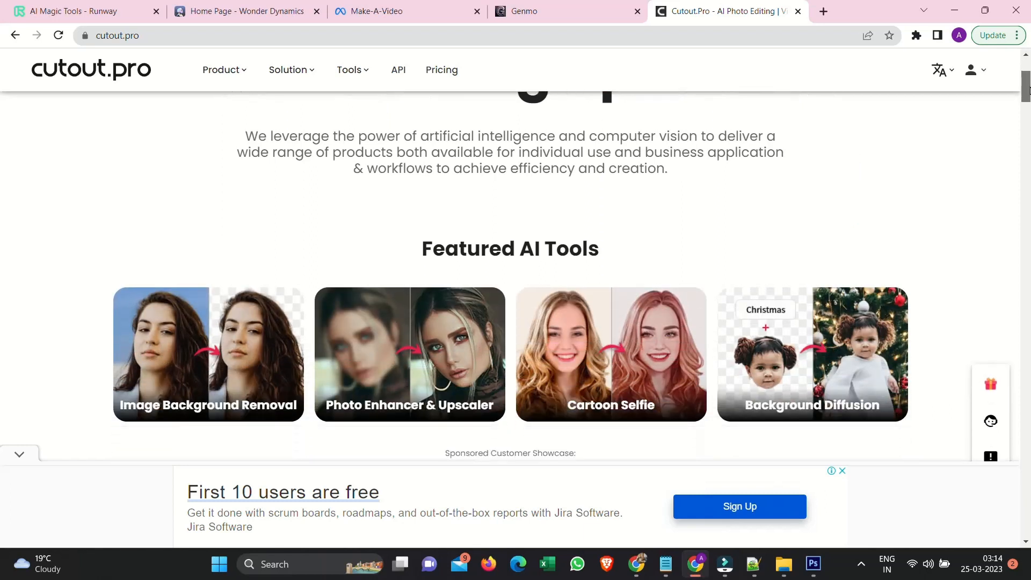
pyautogui.scroll(-3)
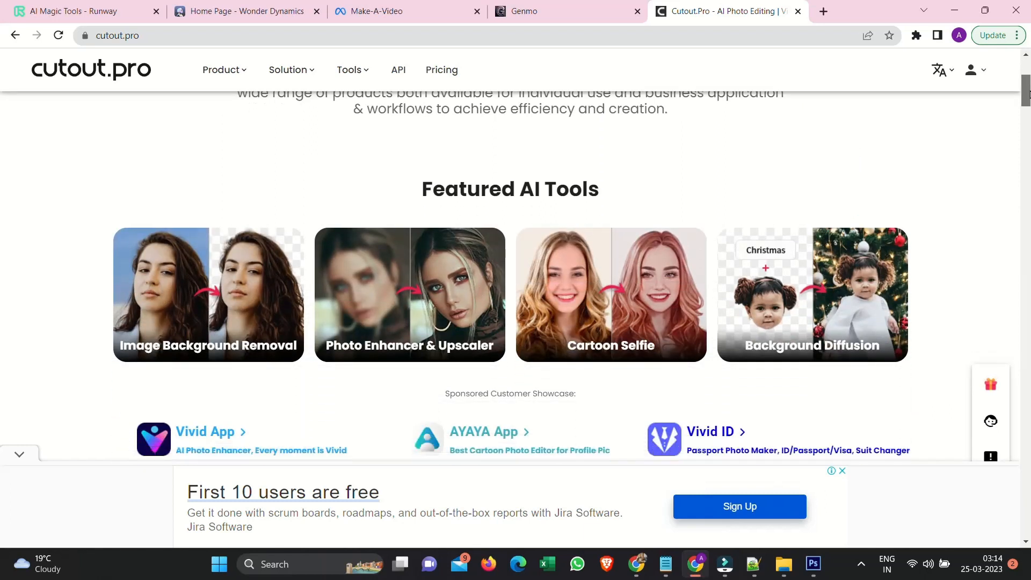
pyautogui.scroll(-3)
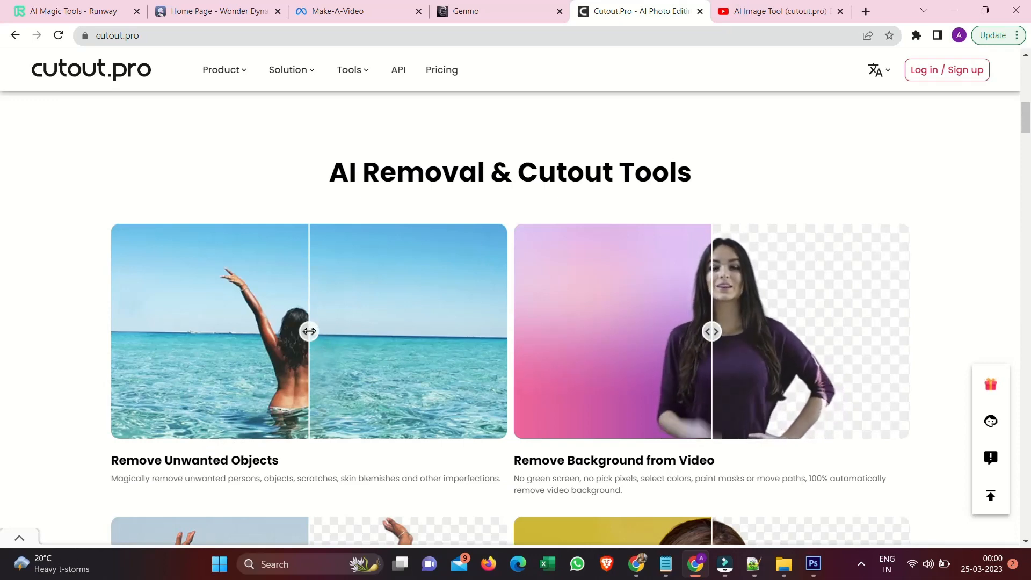
pyautogui.moveTo(309, 332); pyautogui.dragTo(254, 332)
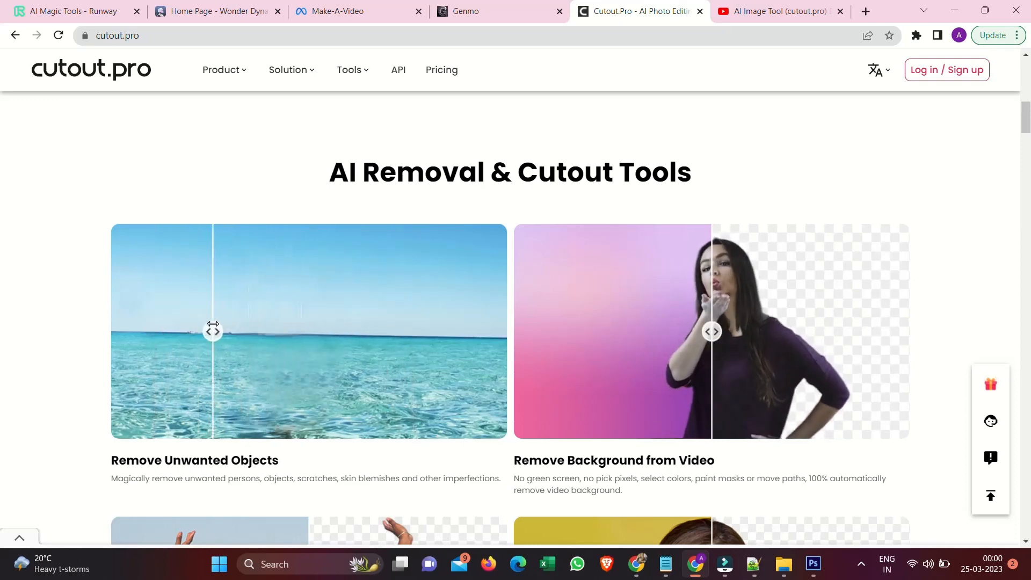
pyautogui.moveTo(212, 332); pyautogui.dragTo(359, 332)
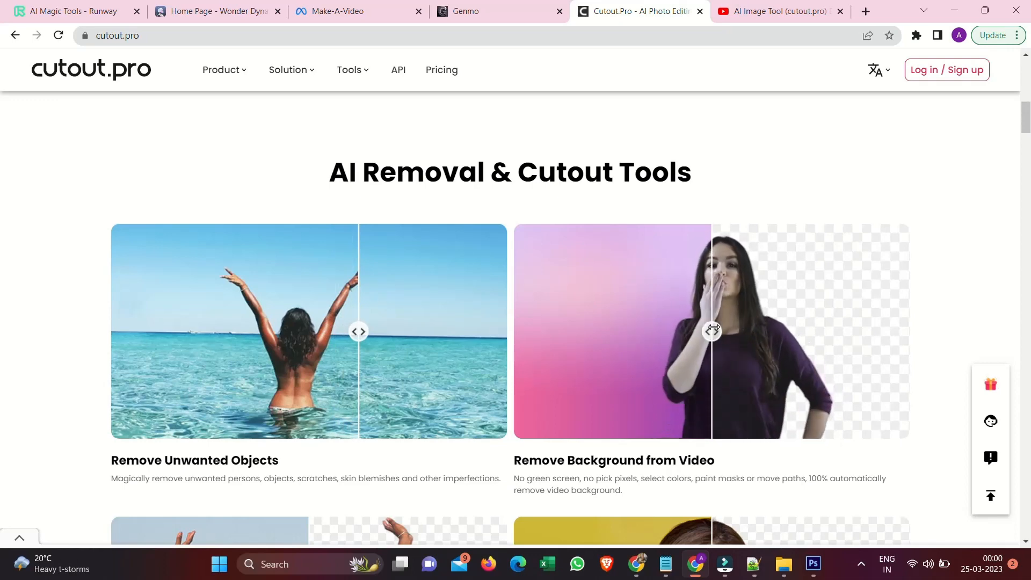
pyautogui.moveTo(711, 331); pyautogui.dragTo(907, 330)
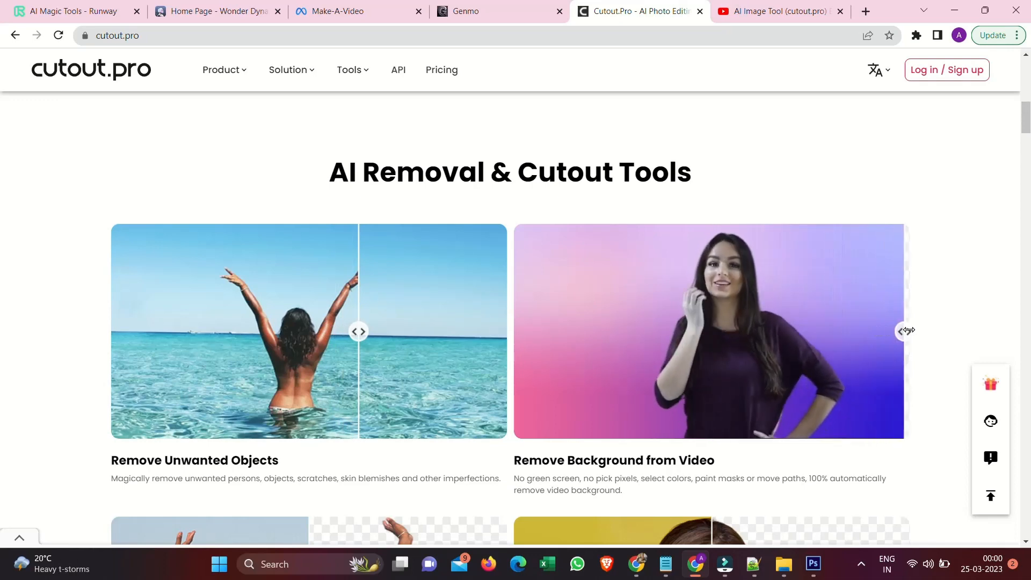
pyautogui.moveTo(906, 330); pyautogui.dragTo(729, 331)
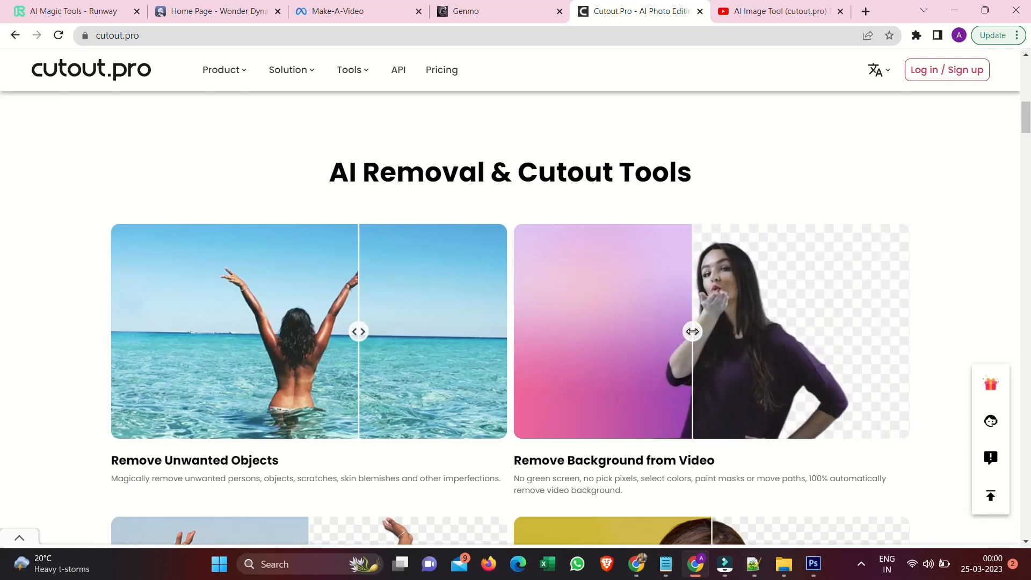
# Compare before-and-after sliders on the photo background removal and Face Cutout examples.
pyautogui.scroll(-3)
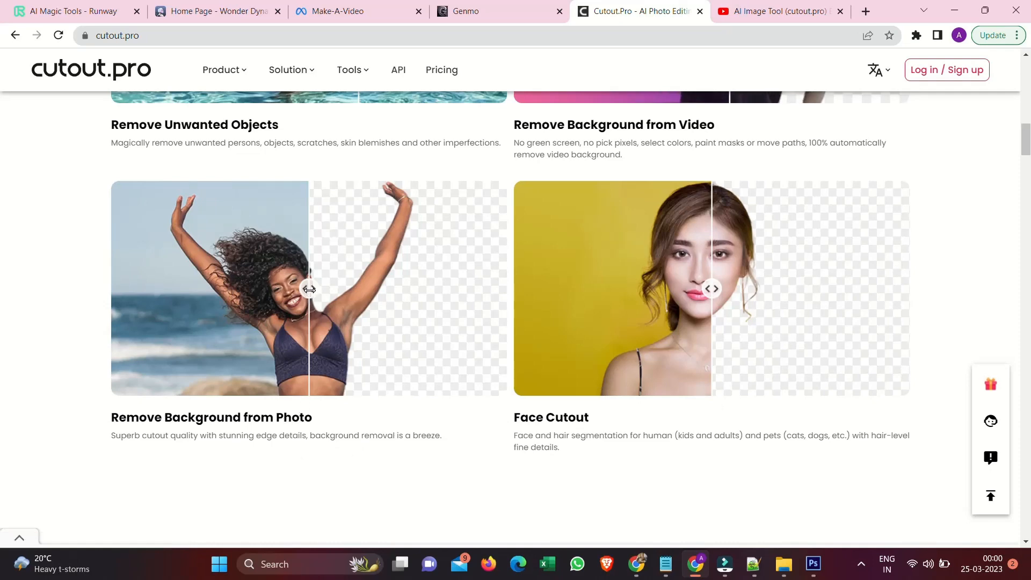
pyautogui.moveTo(308, 289); pyautogui.dragTo(364, 289)
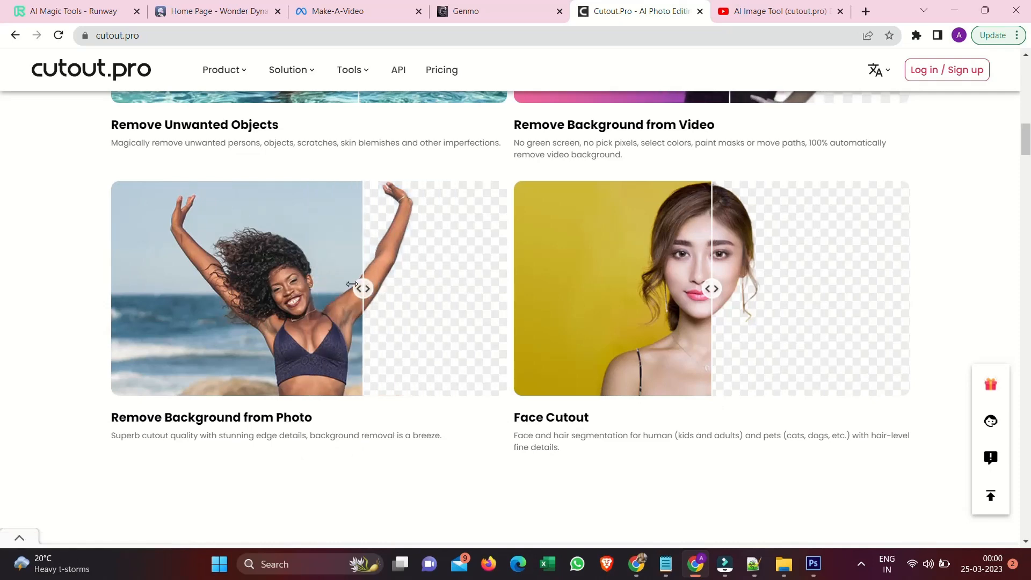
pyautogui.moveTo(365, 288); pyautogui.dragTo(291, 288)
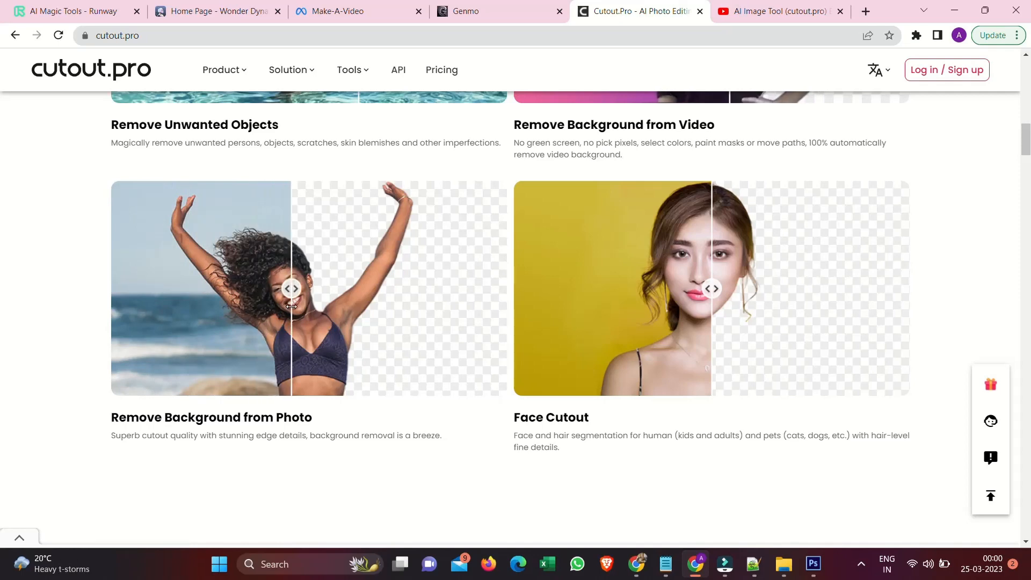
pyautogui.moveTo(291, 287); pyautogui.dragTo(304, 288)
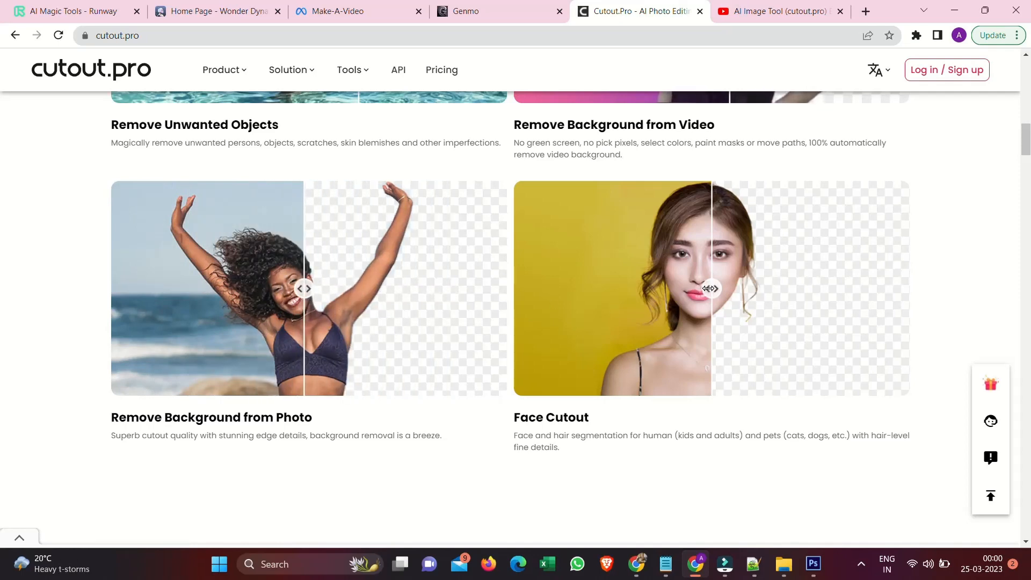
pyautogui.moveTo(710, 288); pyautogui.dragTo(520, 288)
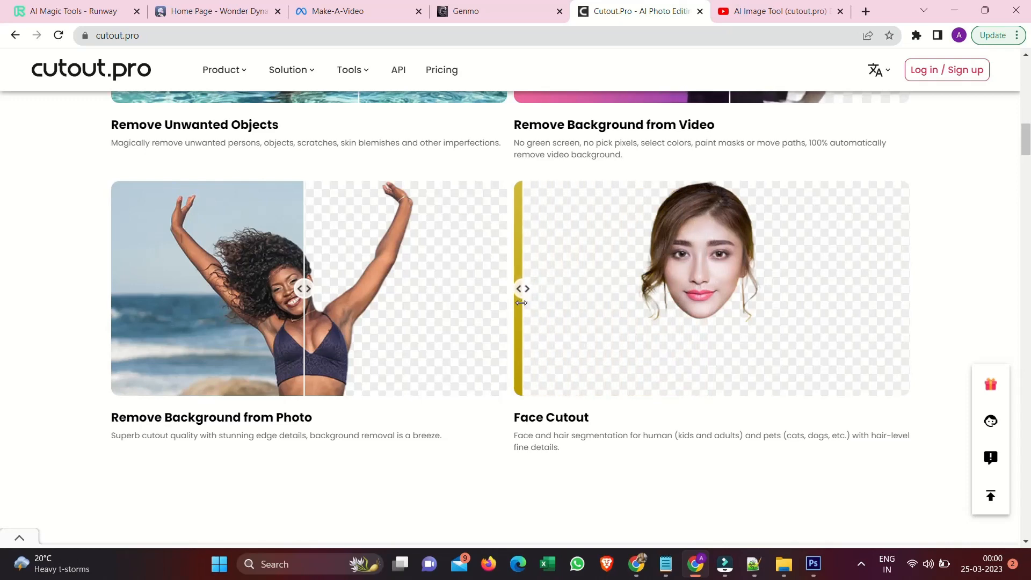
pyautogui.moveTo(523, 288); pyautogui.dragTo(872, 288)
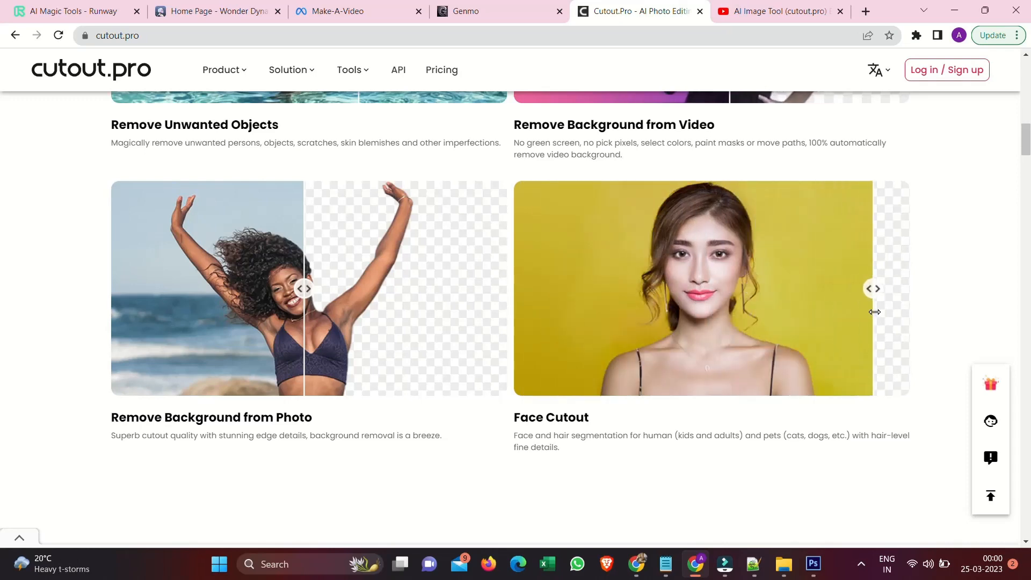
pyautogui.moveTo(873, 288); pyautogui.dragTo(731, 288)
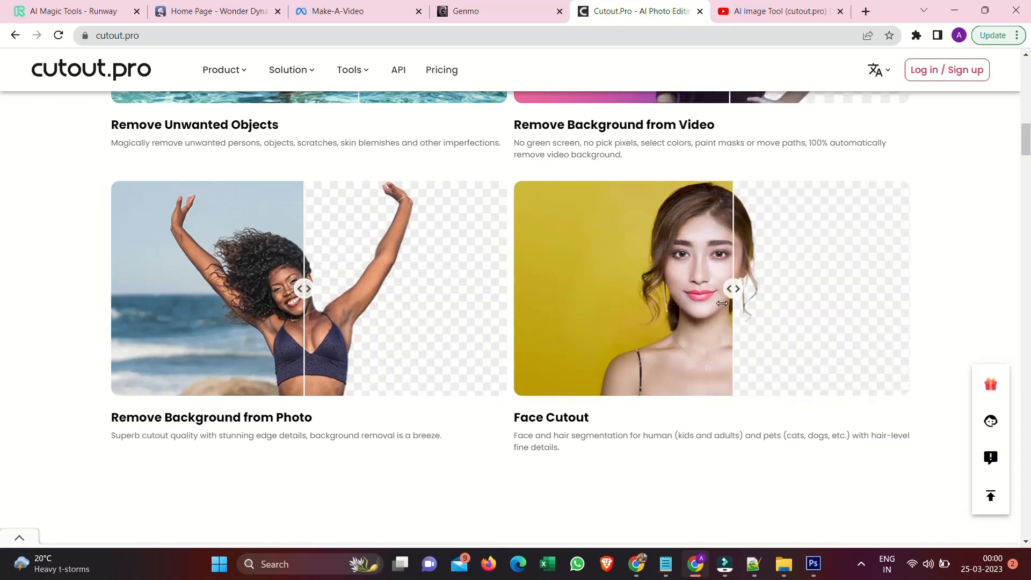
# Reach the AI Generation section and open the AI Art Generator page in a new tab.
pyautogui.scroll(-3)
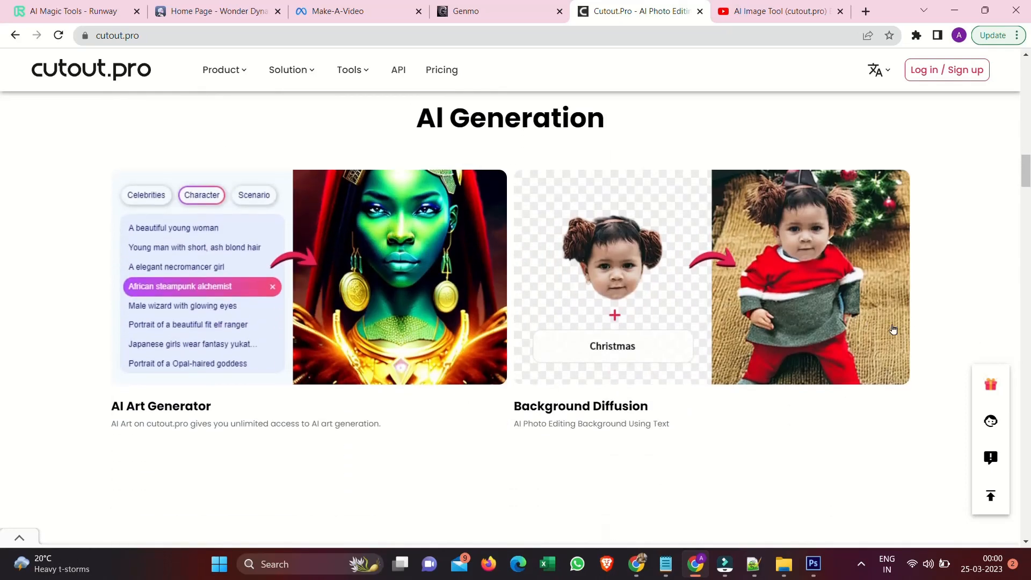
pyautogui.moveTo(195, 281)
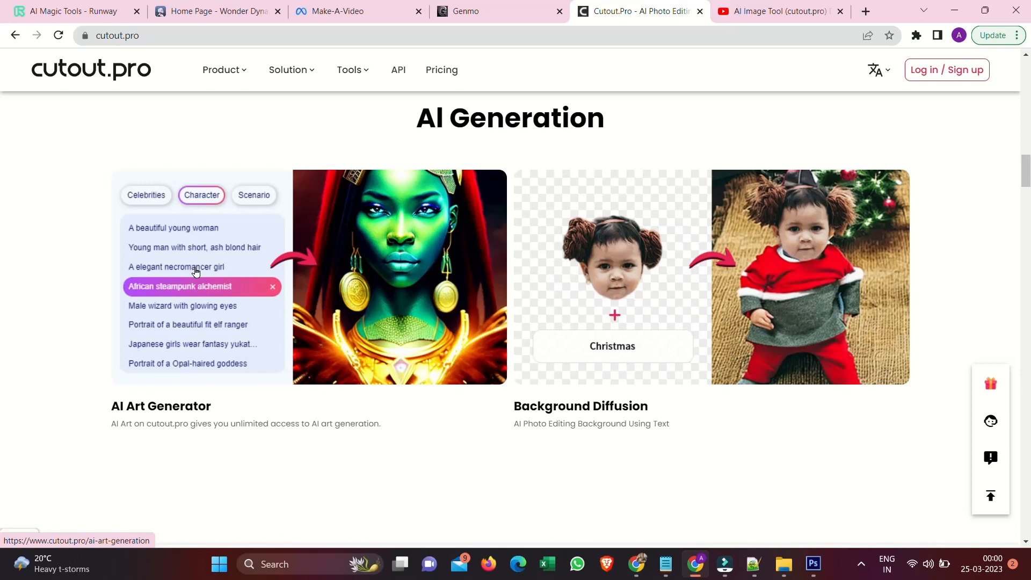
pyautogui.click(161, 406)
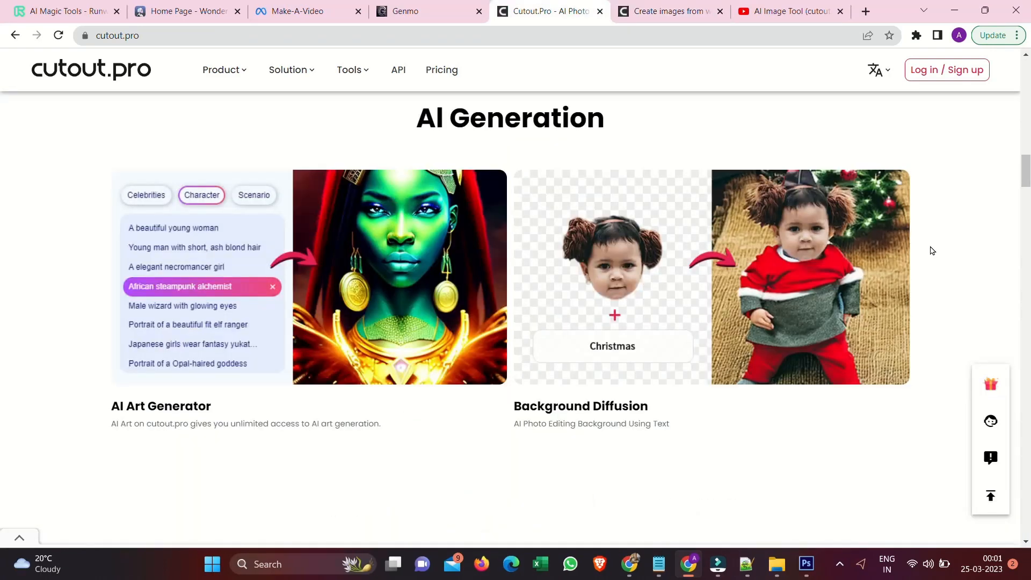
pyautogui.moveTo(628, 275)
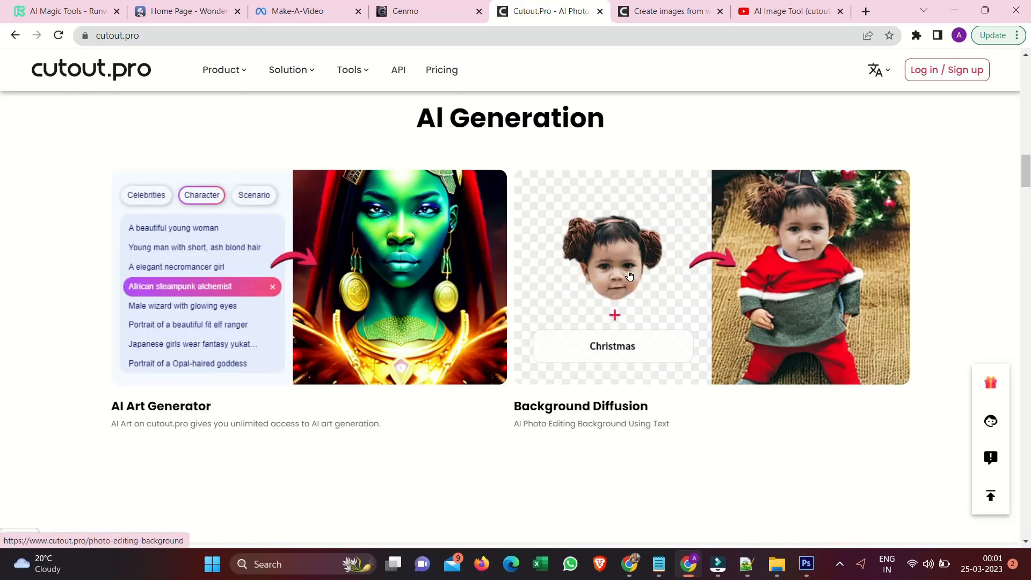
pyautogui.moveTo(930, 269)
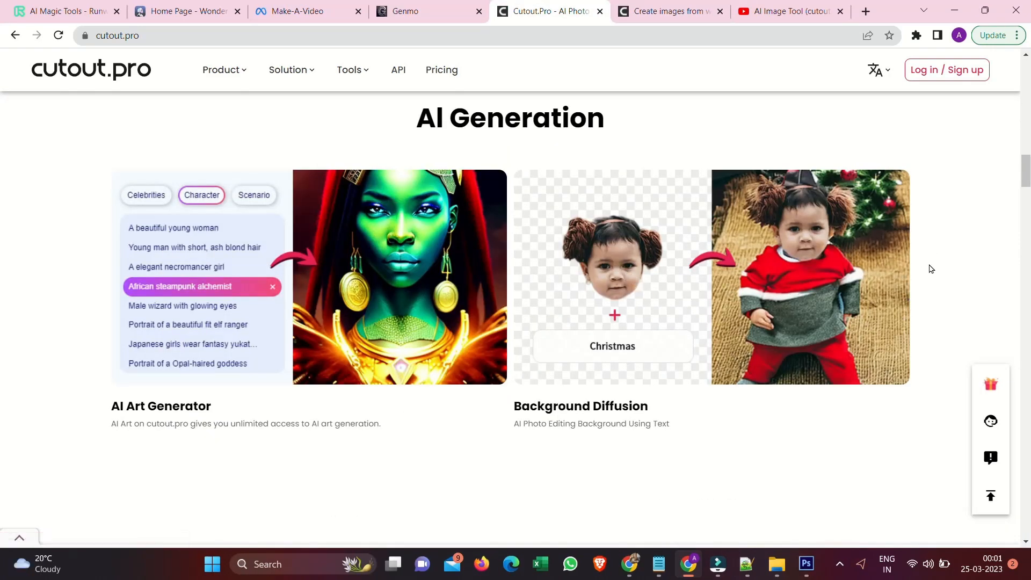
# Scroll the tools grid and reveal the Passport Photo Maker before-and-after result.
pyautogui.scroll(-3)
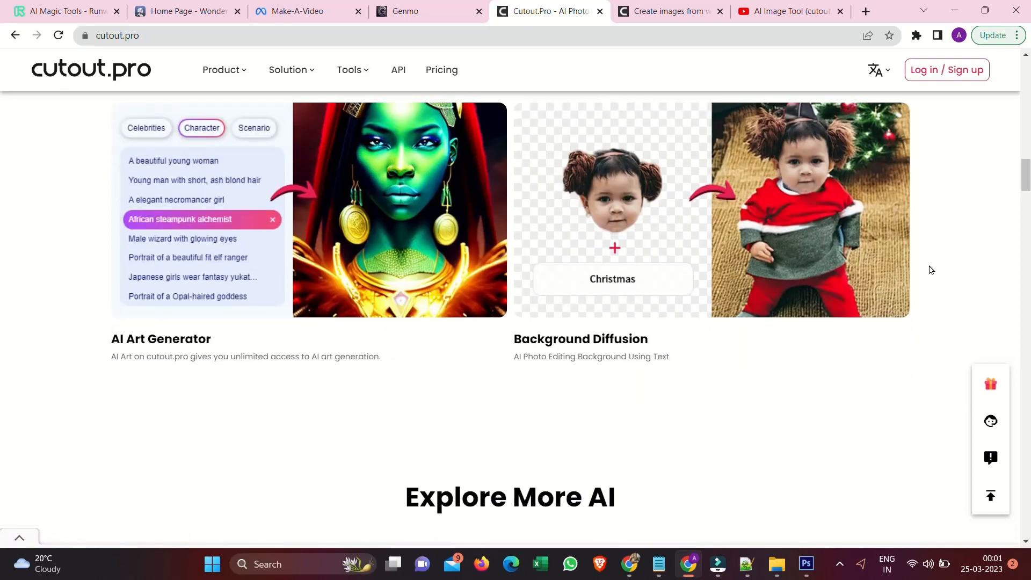
pyautogui.scroll(-3)
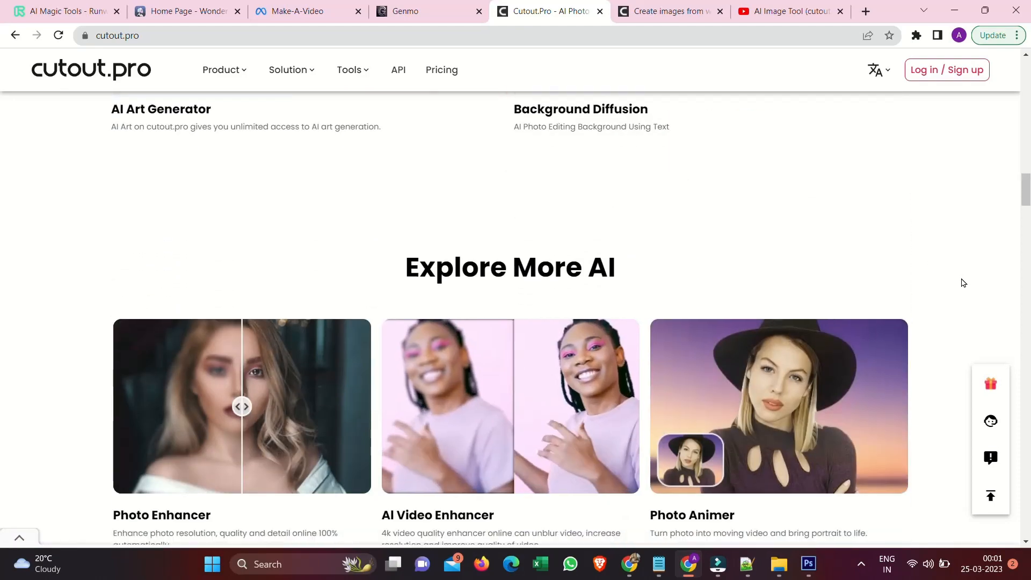
pyautogui.scroll(-3)
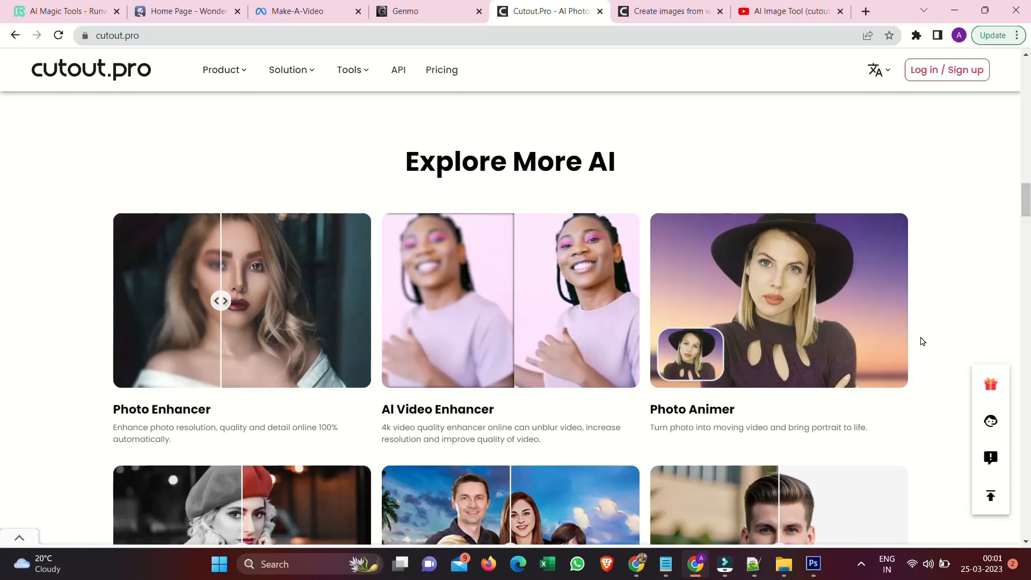
pyautogui.scroll(-3)
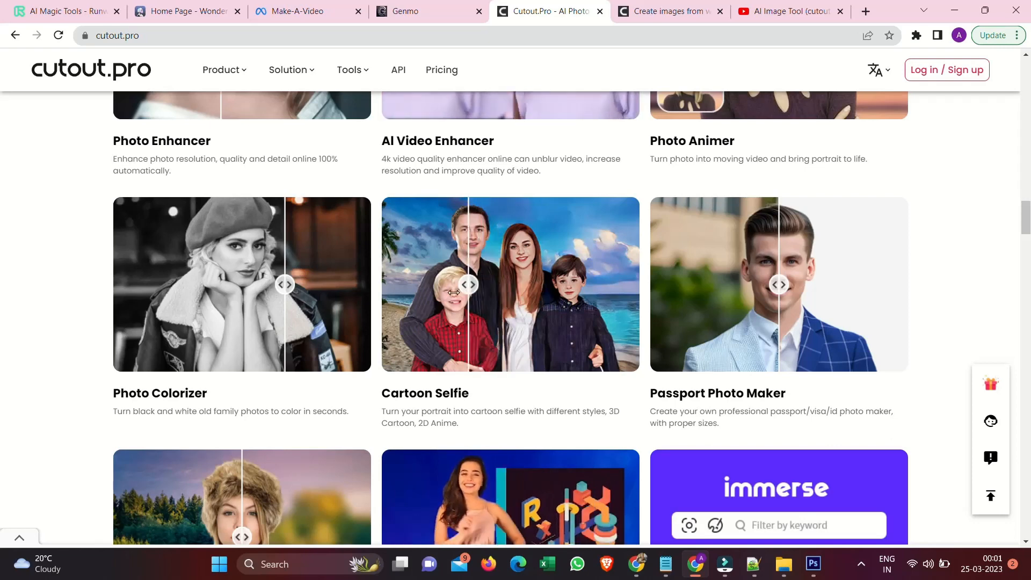
pyautogui.moveTo(468, 284); pyautogui.dragTo(613, 284)
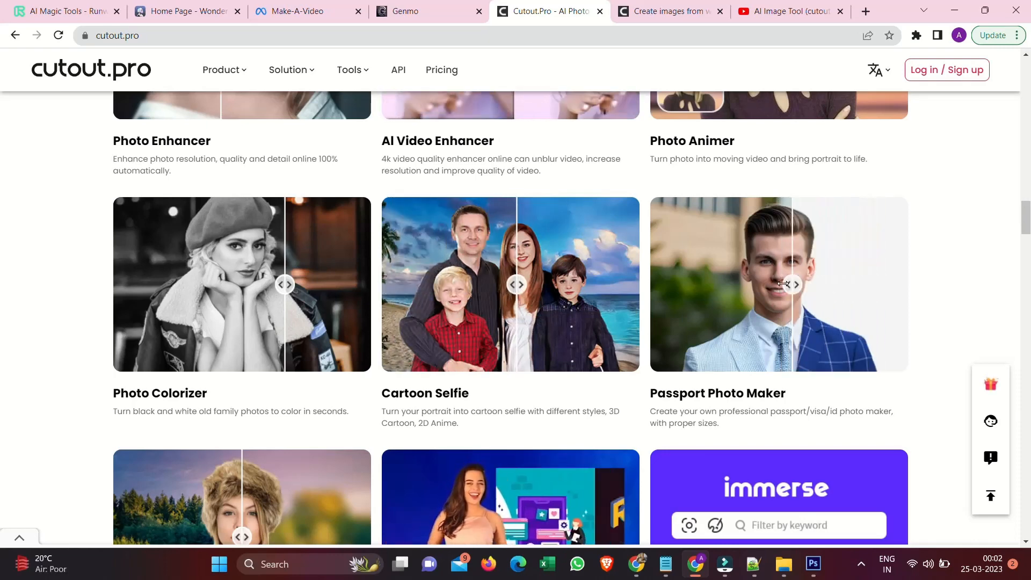
pyautogui.moveTo(787, 283); pyautogui.dragTo(871, 284)
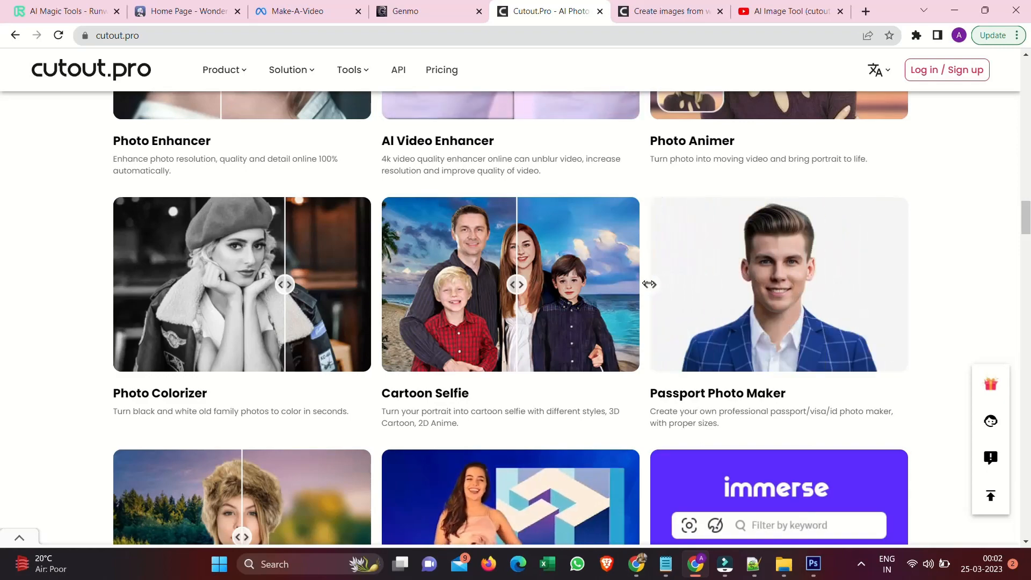
# Compare the Blur Background preview's blurred result with the original.
pyautogui.scroll(-3)
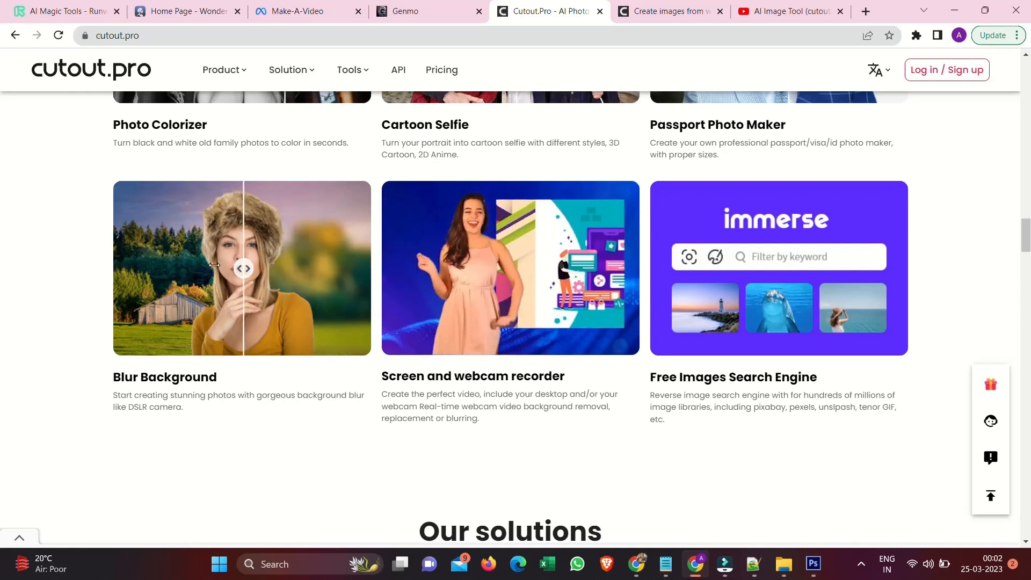
pyautogui.moveTo(244, 269); pyautogui.dragTo(365, 269)
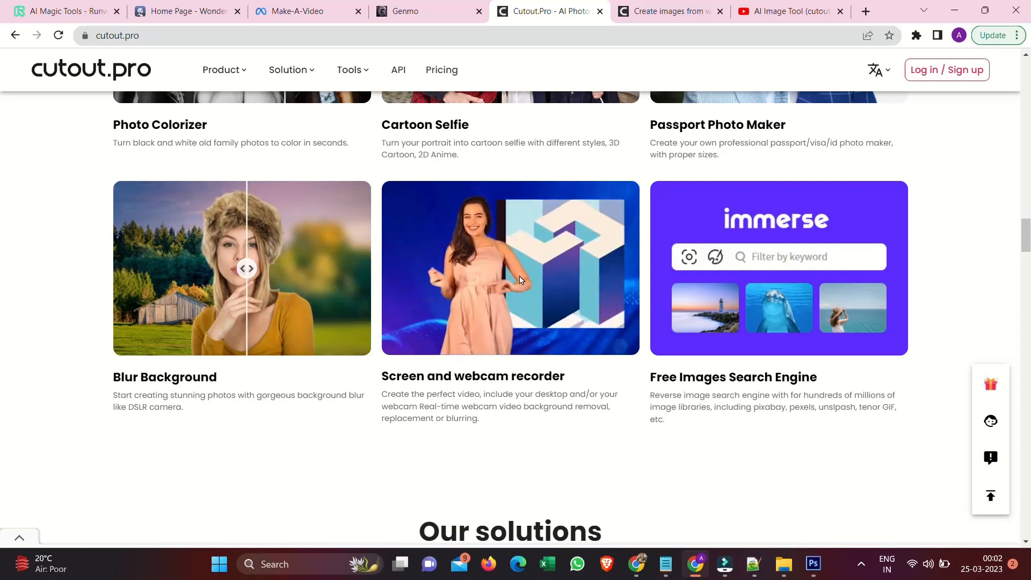
# Scroll down to the API section and the 'Trusted by 25K+ businesses' logo wall (Amazon, Microsoft, Google).
pyautogui.scroll(-3)
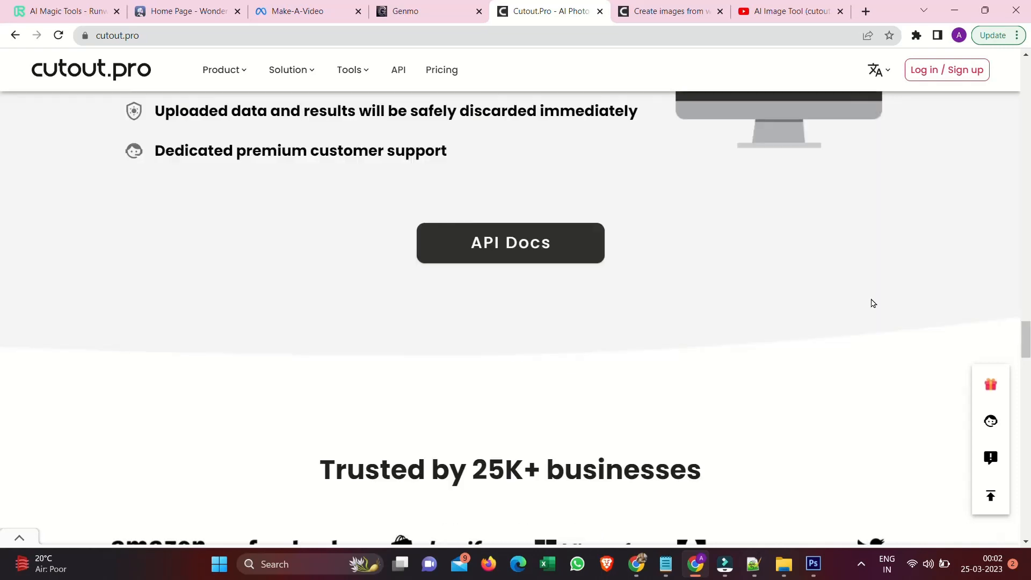
pyautogui.scroll(-3)
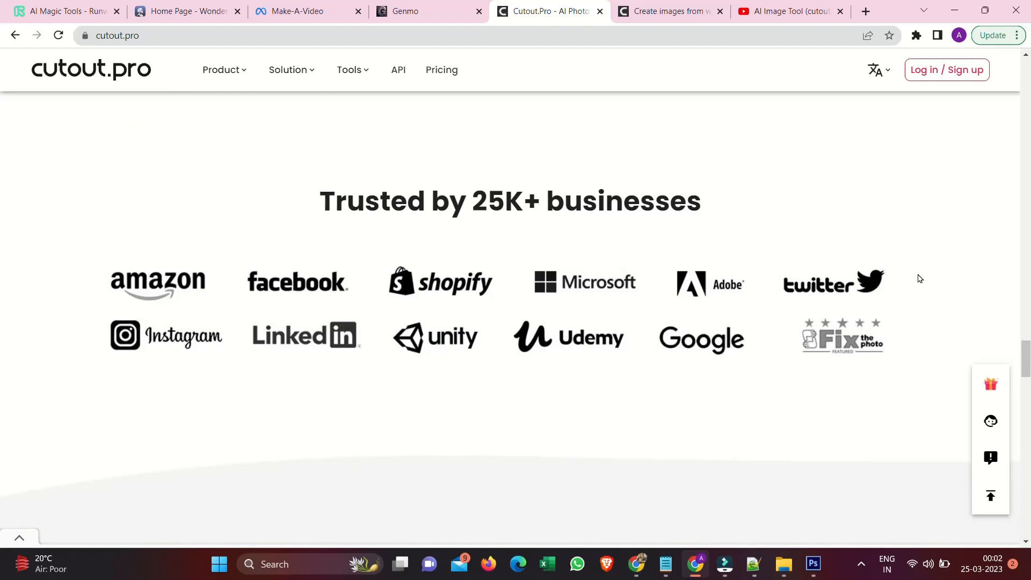
pyautogui.moveTo(930, 271)
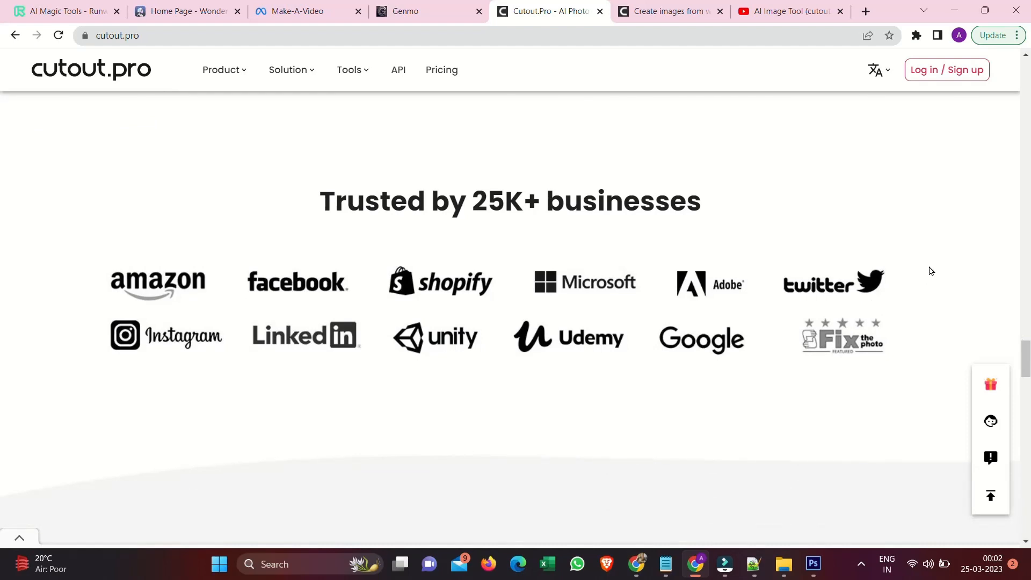
pyautogui.moveTo(932, 271)
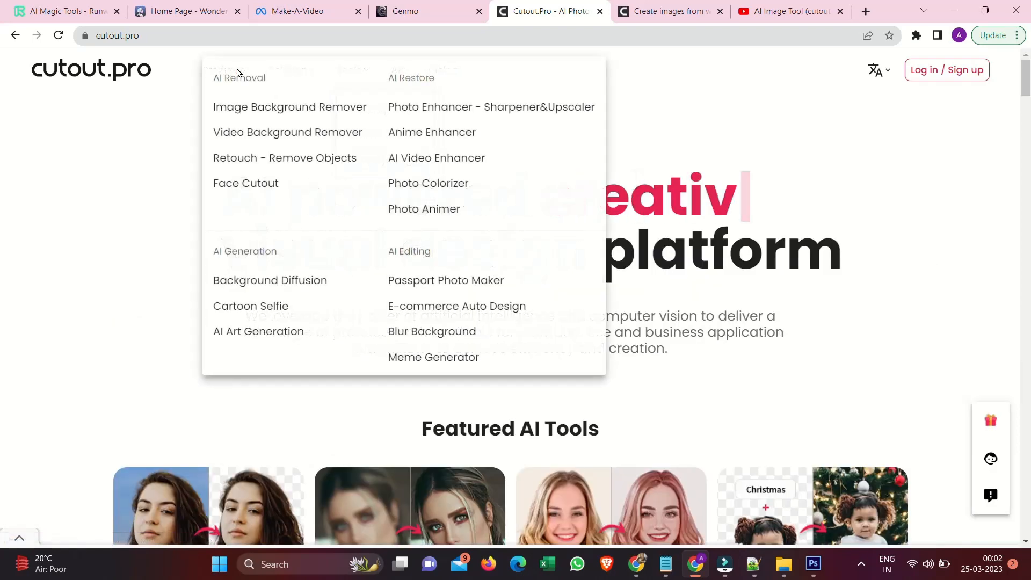
pyautogui.moveTo(288, 131)
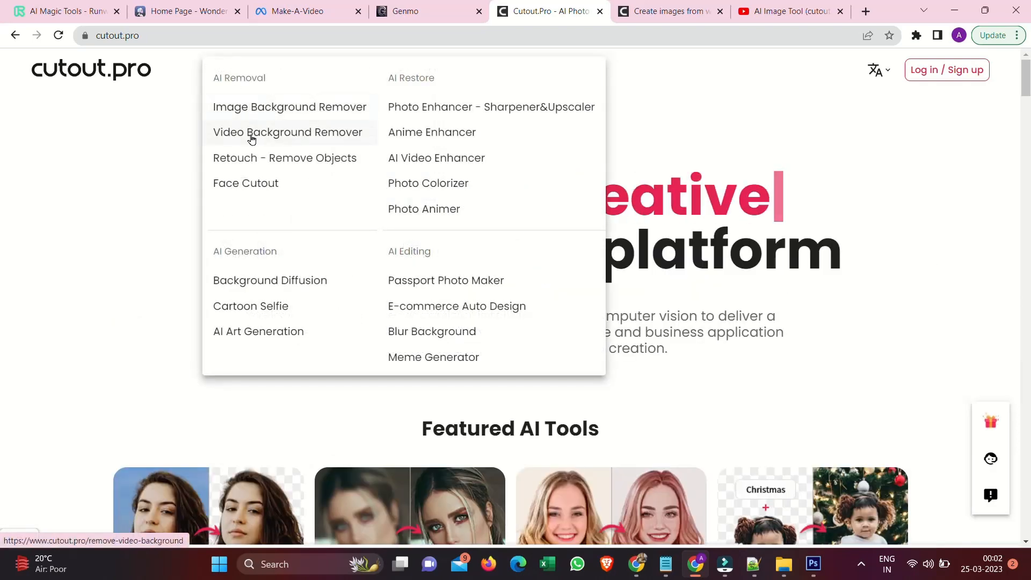
pyautogui.moveTo(245, 182)
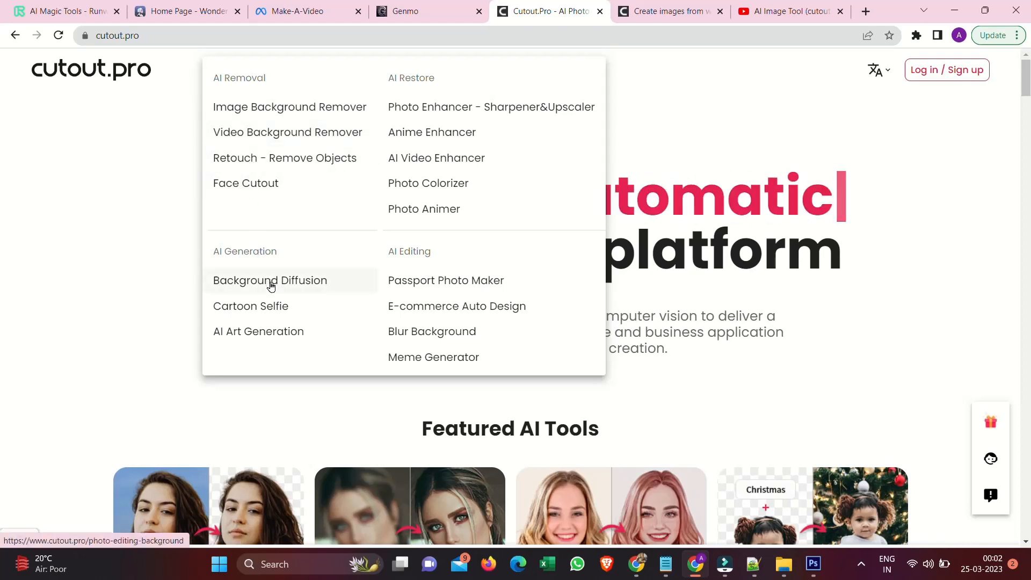
pyautogui.moveTo(288, 70)
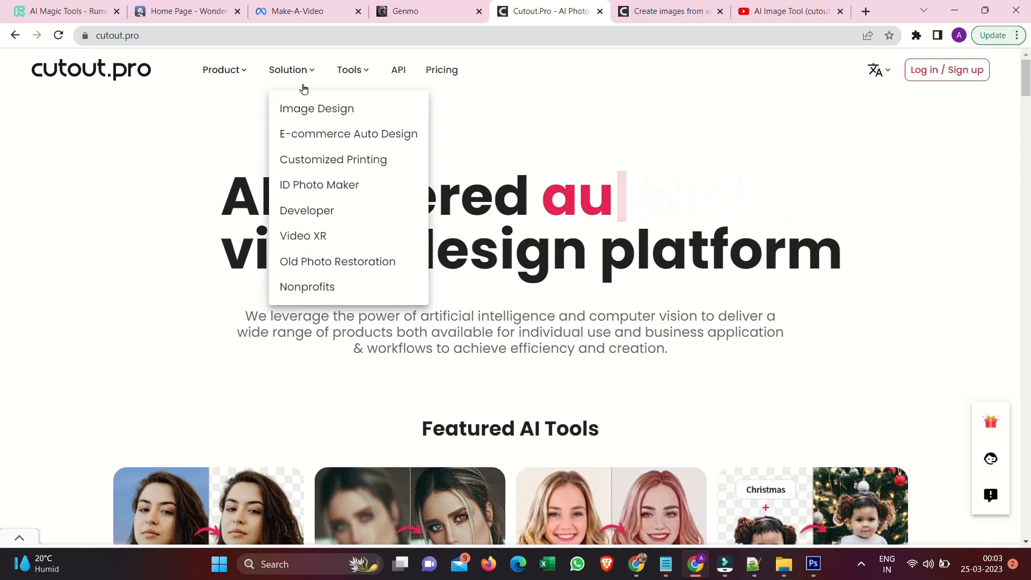
# Go to the Image Pricing page from the top navigation bar.
pyautogui.click(441, 70)
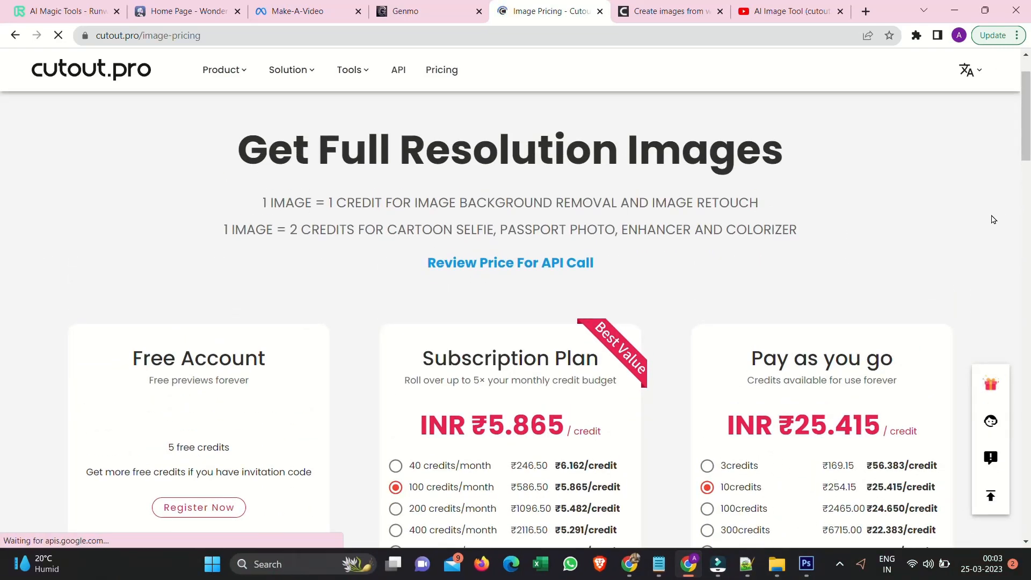
# Scroll down the Image Pricing page to read the Free Account, Subscription and Pay-as-you-go options.
pyautogui.scroll(-3)
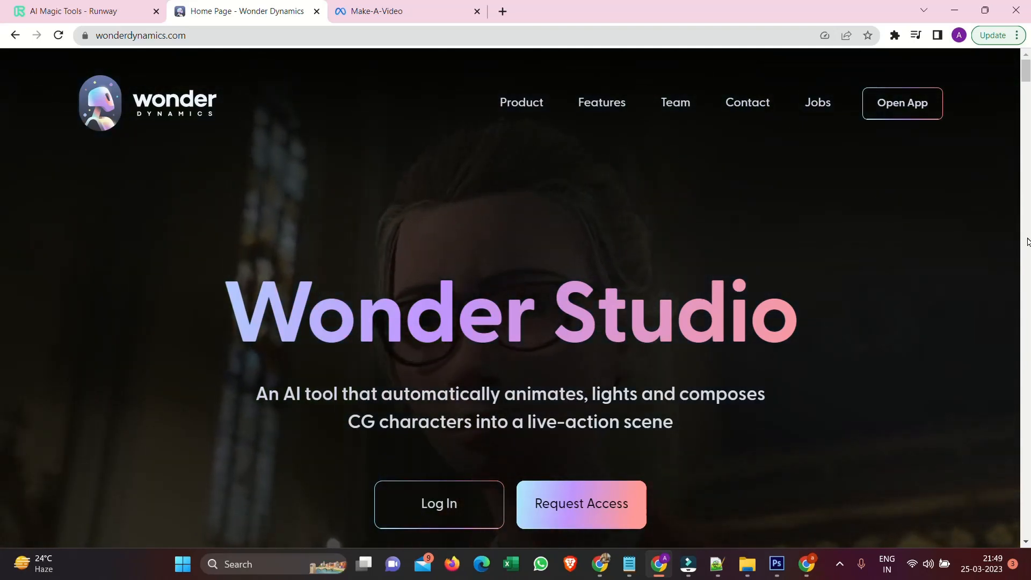
# Scroll down wonderdynamics.com past the hero and 'Reported on by' sections to the Wonder Studio product demo and play it.
pyautogui.scroll(-3)
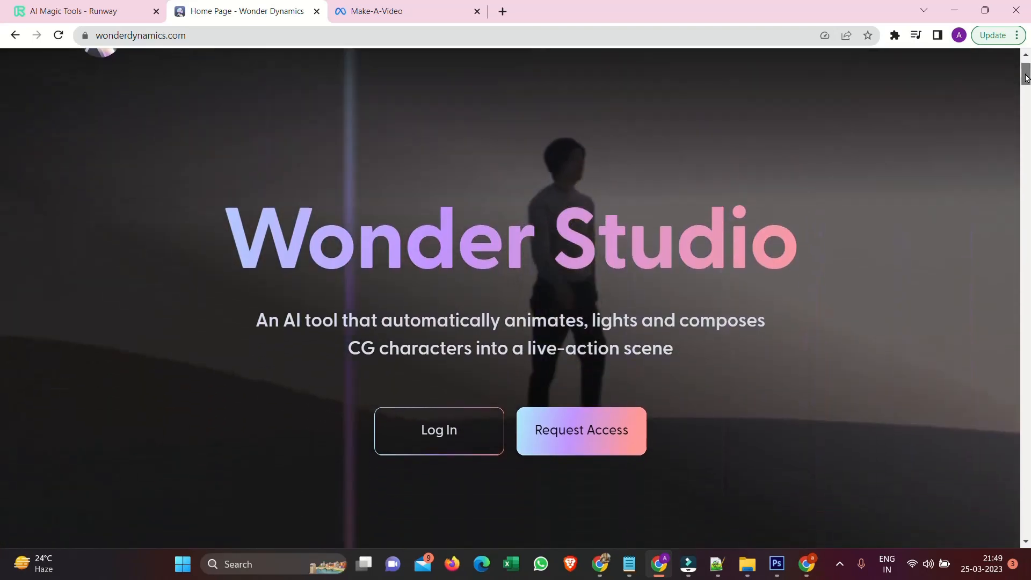
pyautogui.scroll(-3)
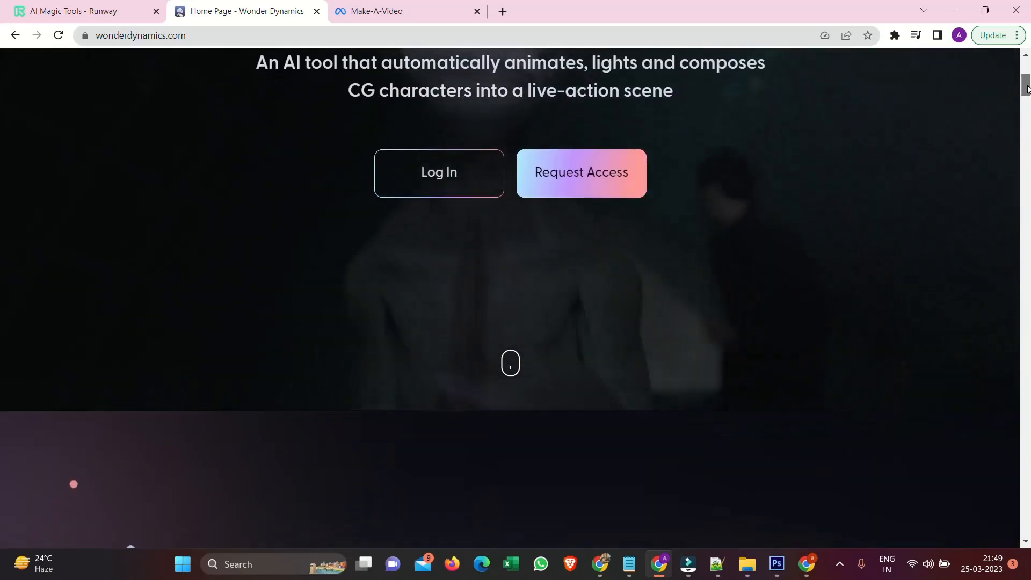
pyautogui.scroll(-3)
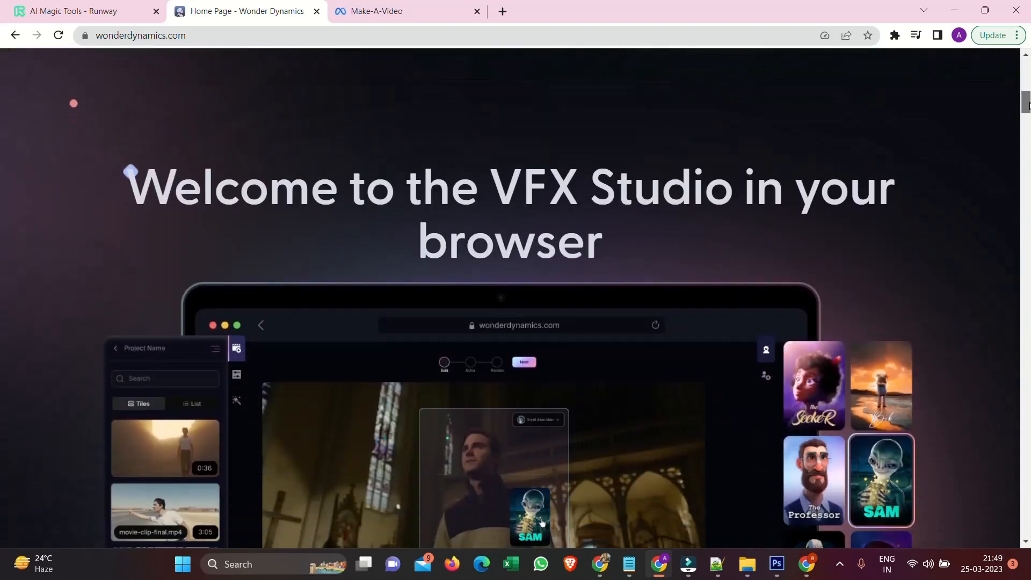
pyautogui.scroll(-3)
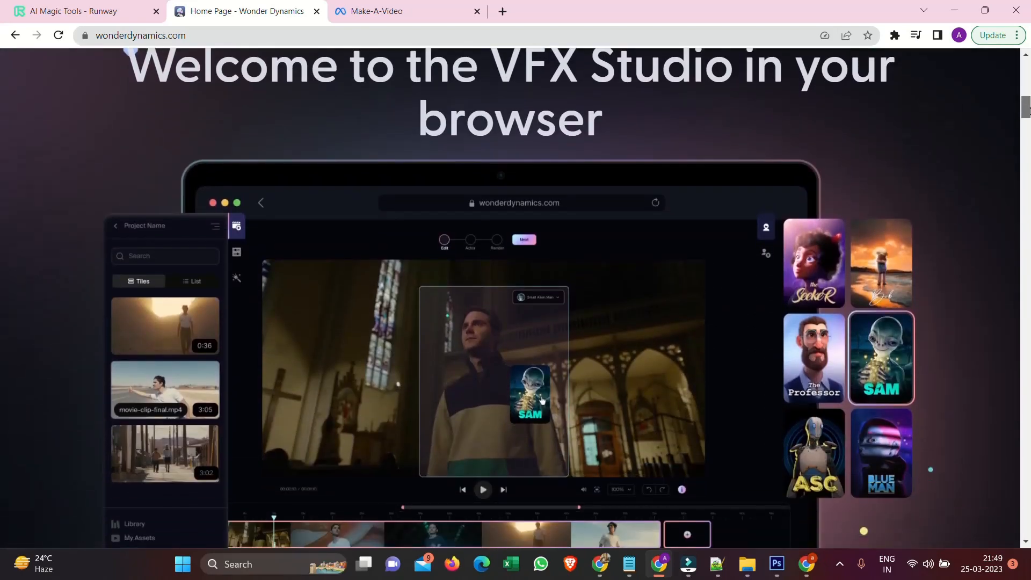
pyautogui.scroll(-3)
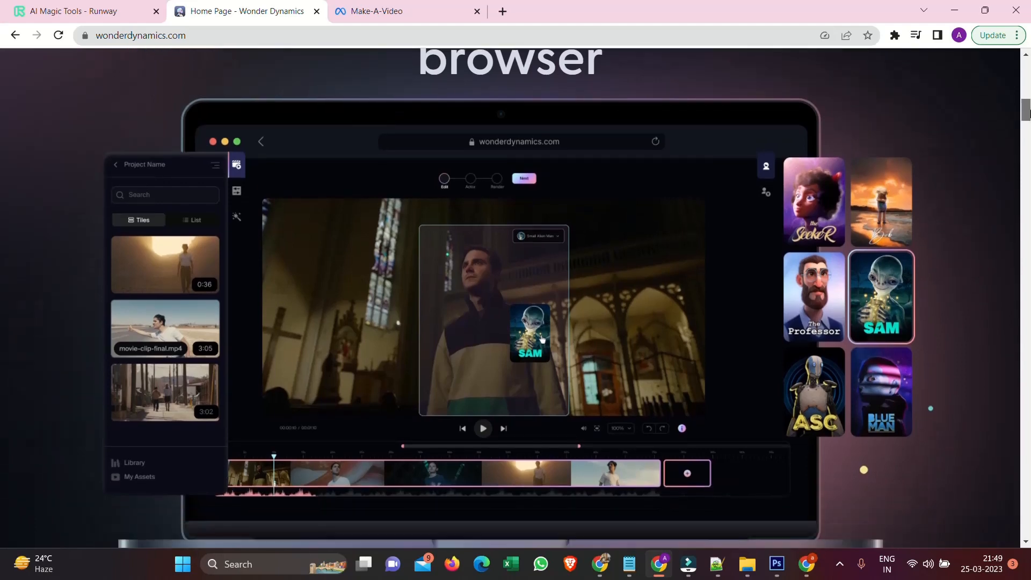
pyautogui.scroll(-3)
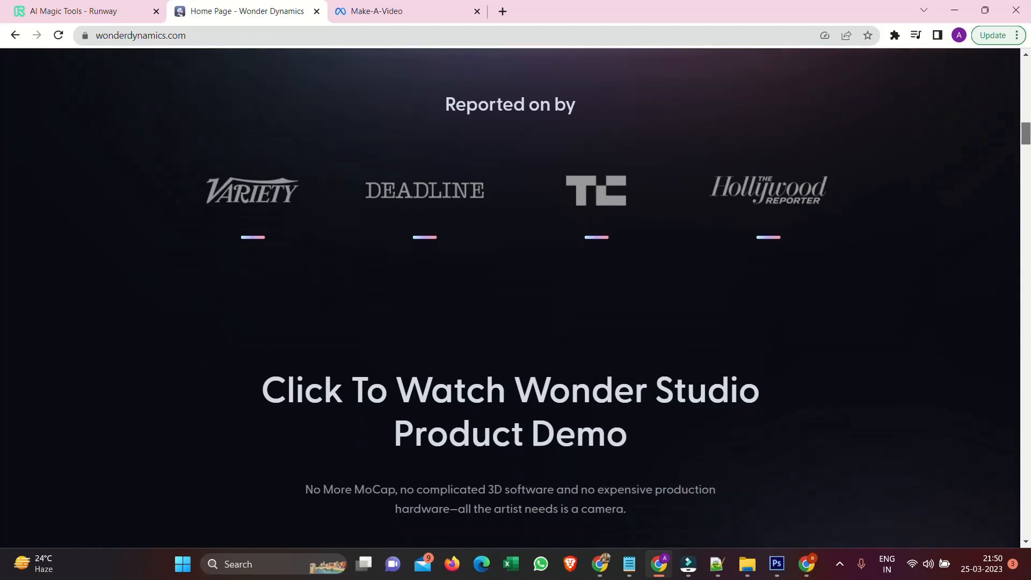
pyautogui.scroll(-3)
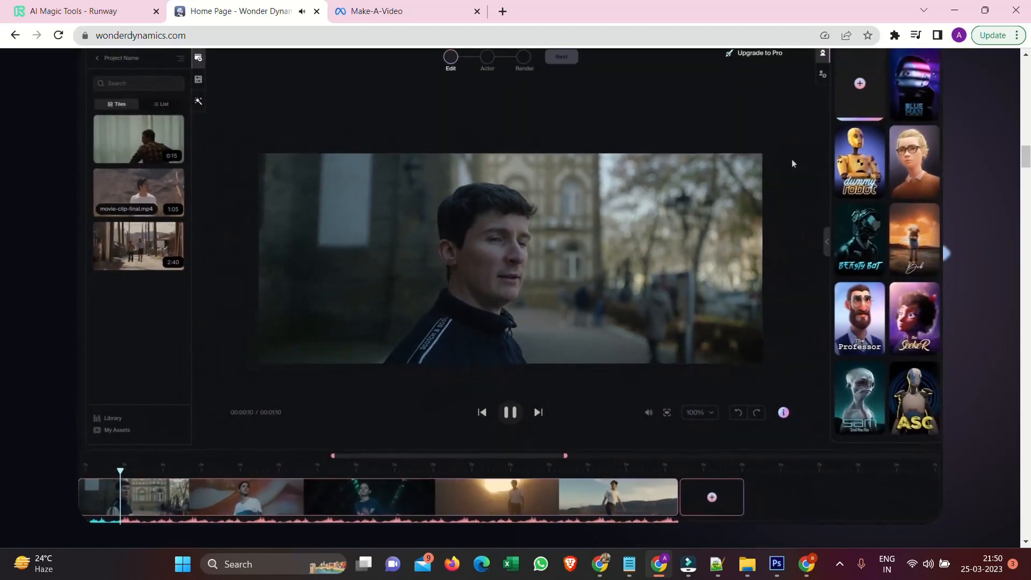
pyautogui.click(487, 58)
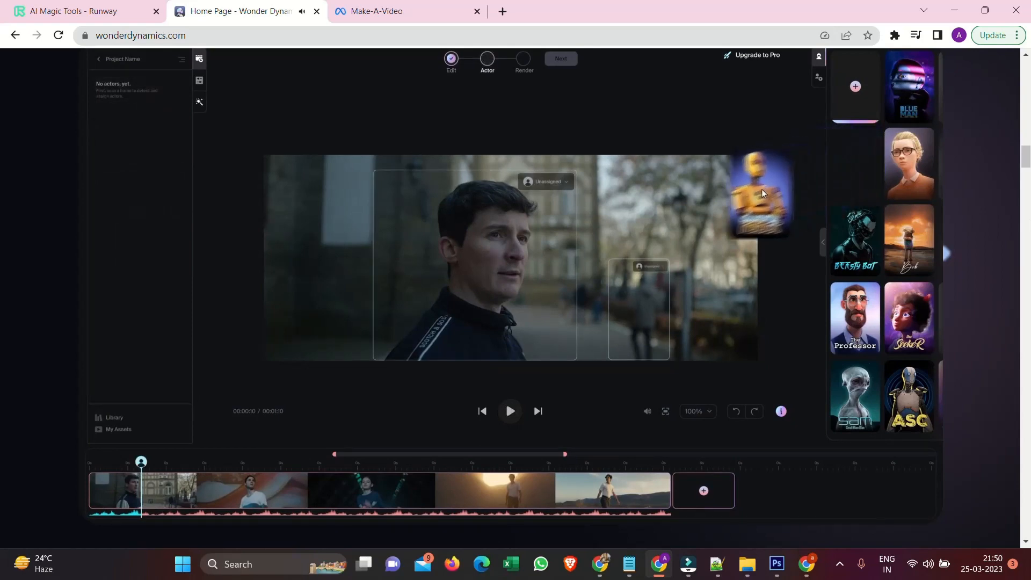
pyautogui.click(855, 163)
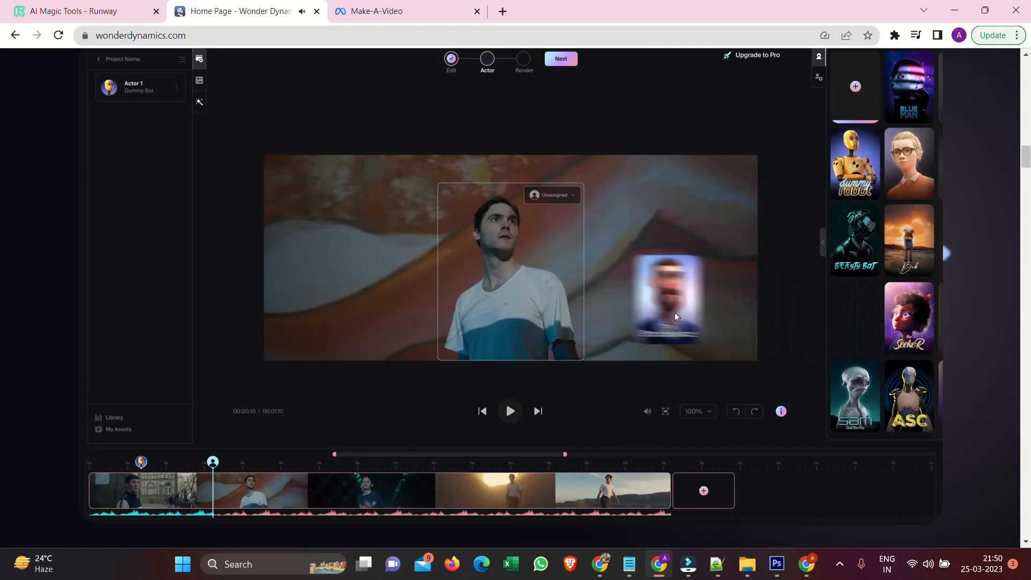
pyautogui.click(854, 318)
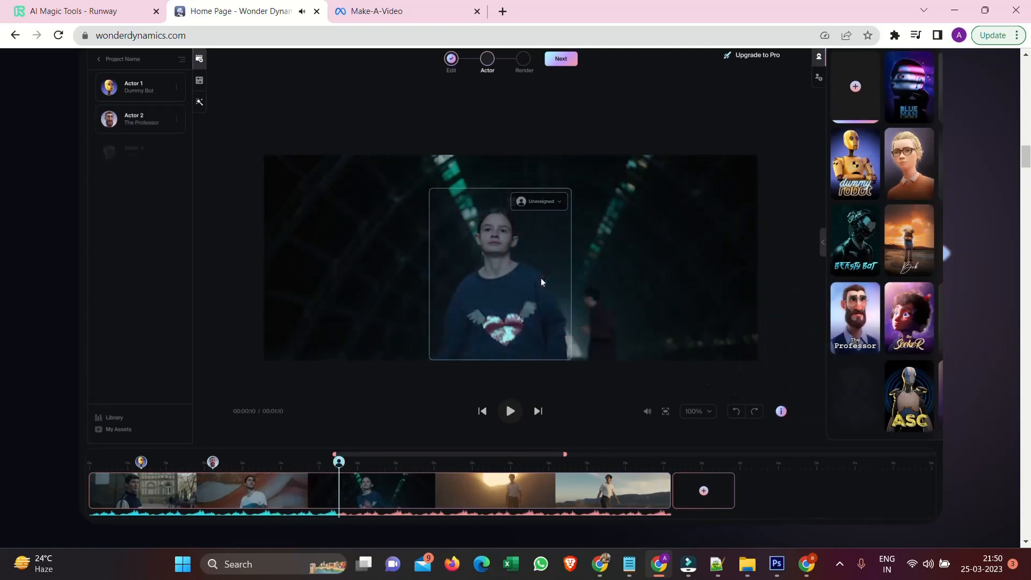
pyautogui.click(559, 58)
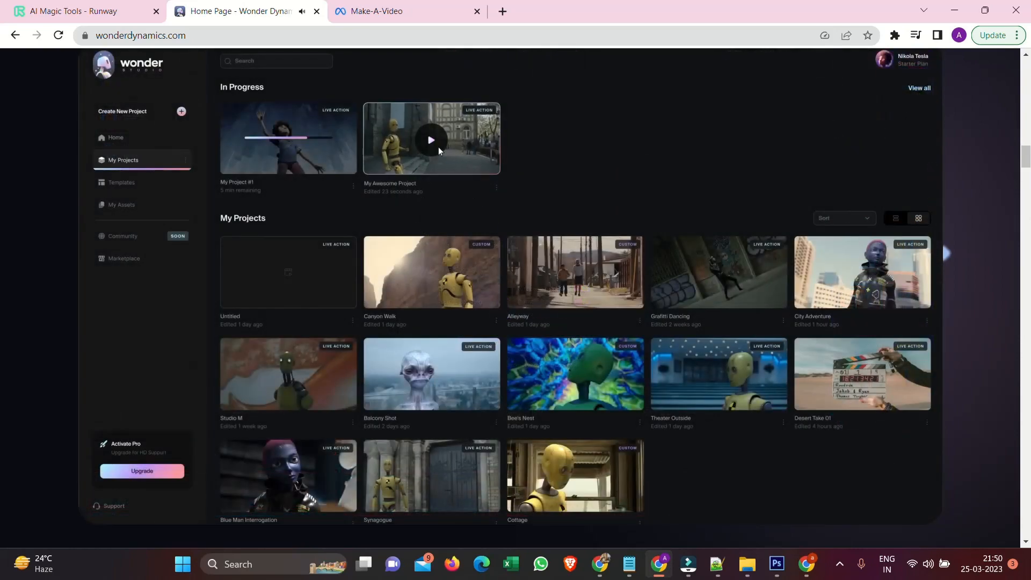
pyautogui.click(431, 138)
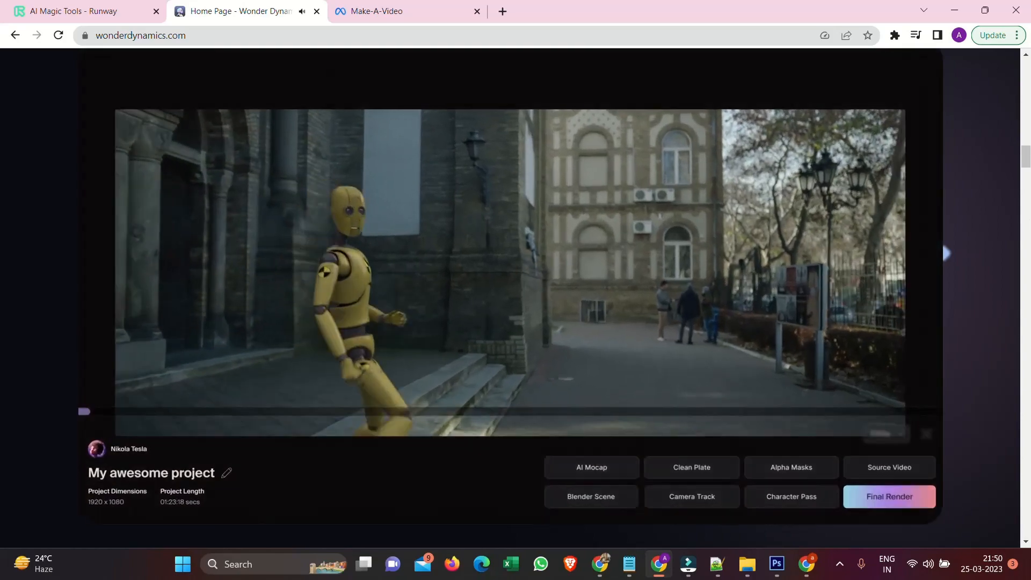
pyautogui.click(889, 496)
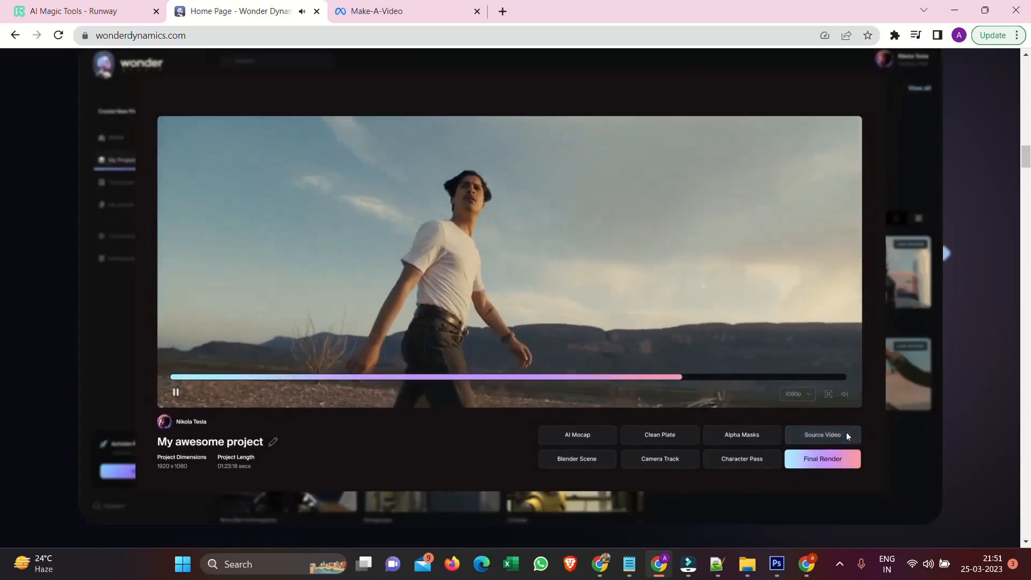
# Let the demo video run through its AI Mocap and Alpha Mask passes to the closing Wonder Studio logo.
pyautogui.click(577, 435)
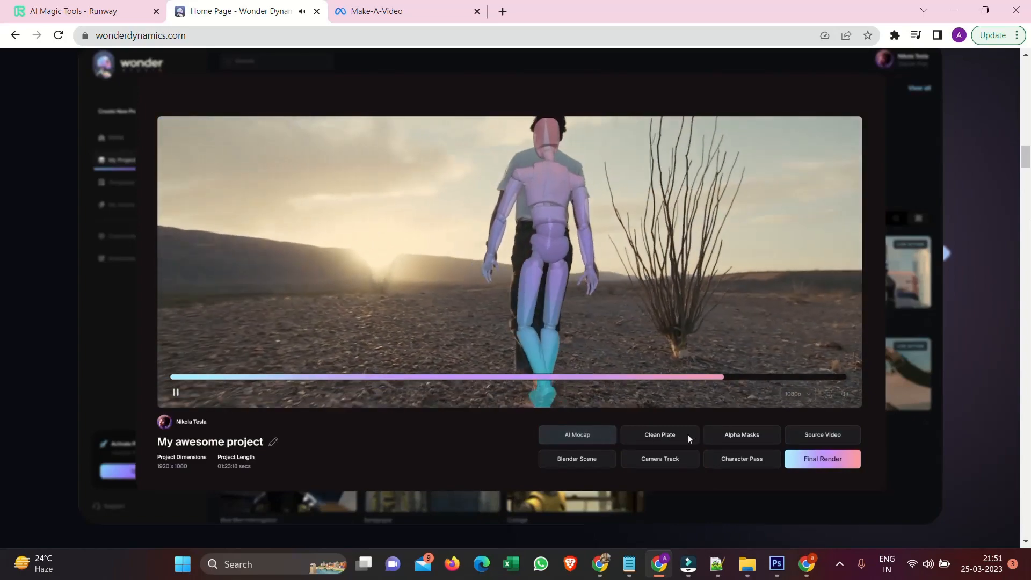
pyautogui.click(740, 435)
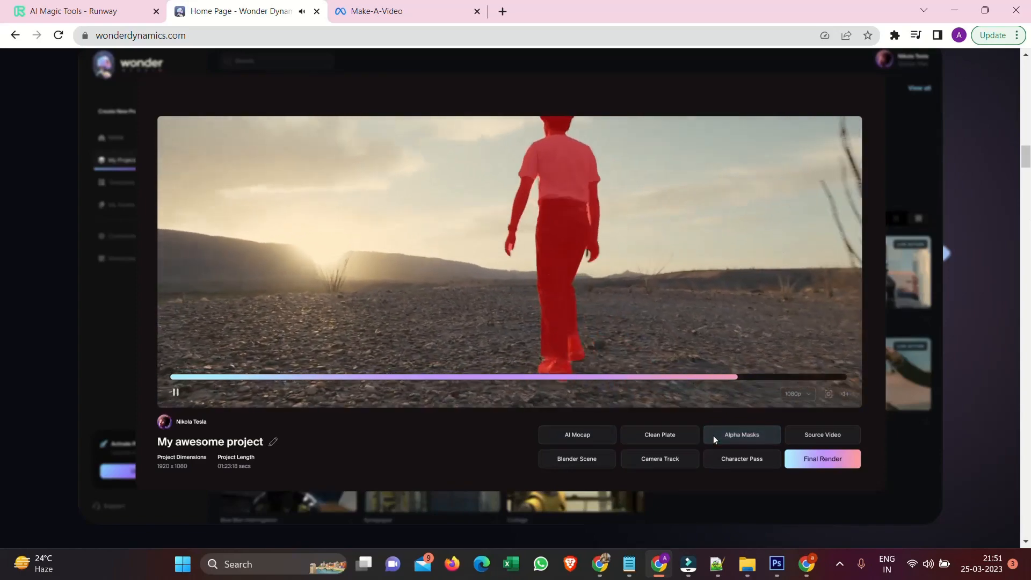
pyautogui.click(659, 434)
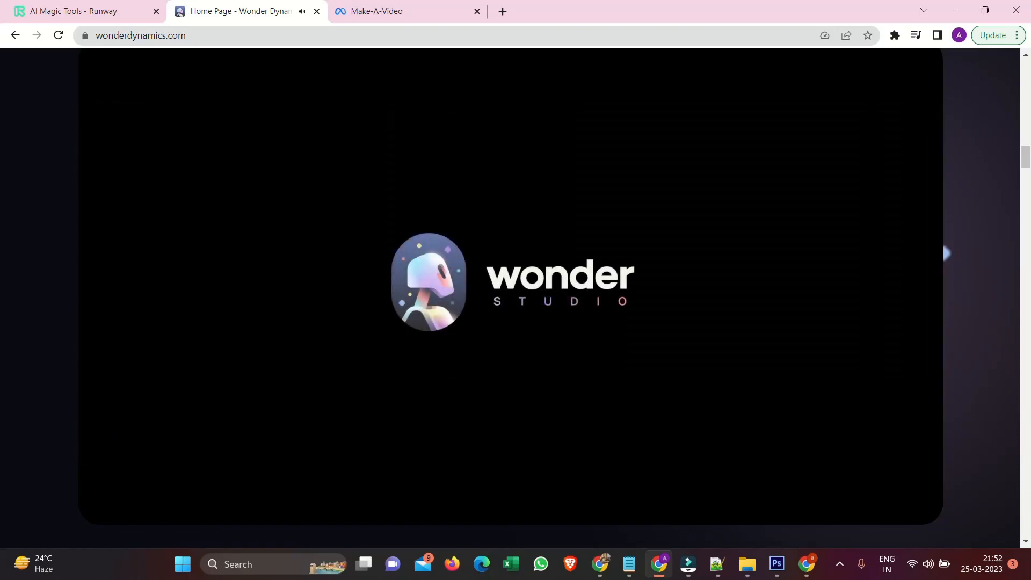
# Scroll past the 'No need to work shot-by-shot' section to the frame-by-frame VFX list with Body MoCap highlighted.
pyautogui.scroll(-3)
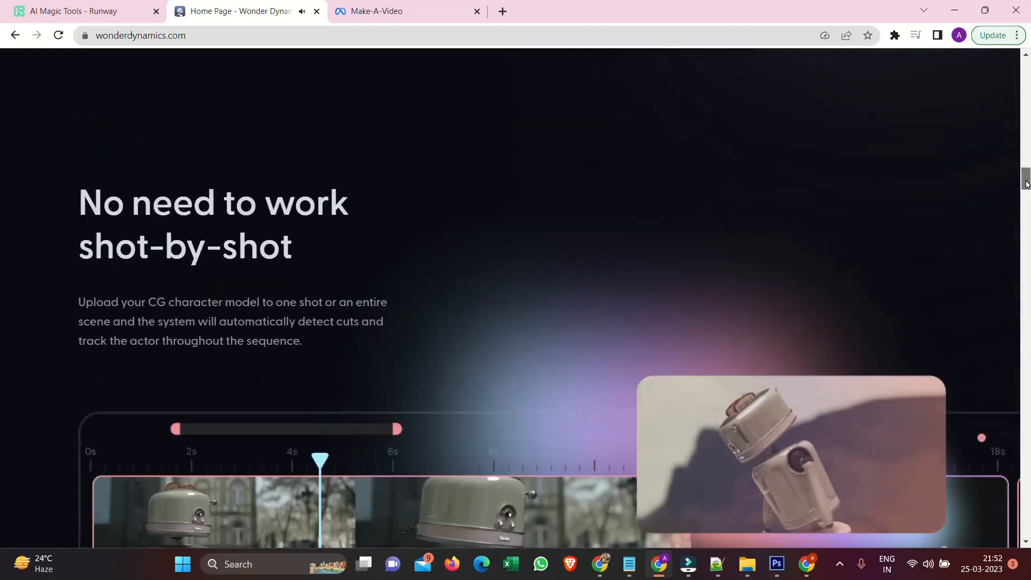
pyautogui.scroll(-3)
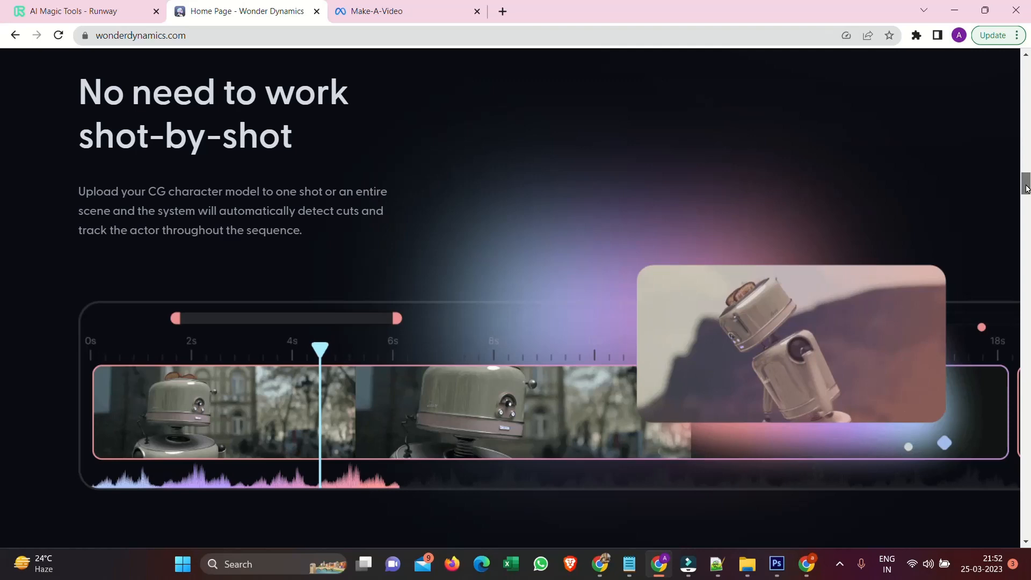
pyautogui.scroll(-3)
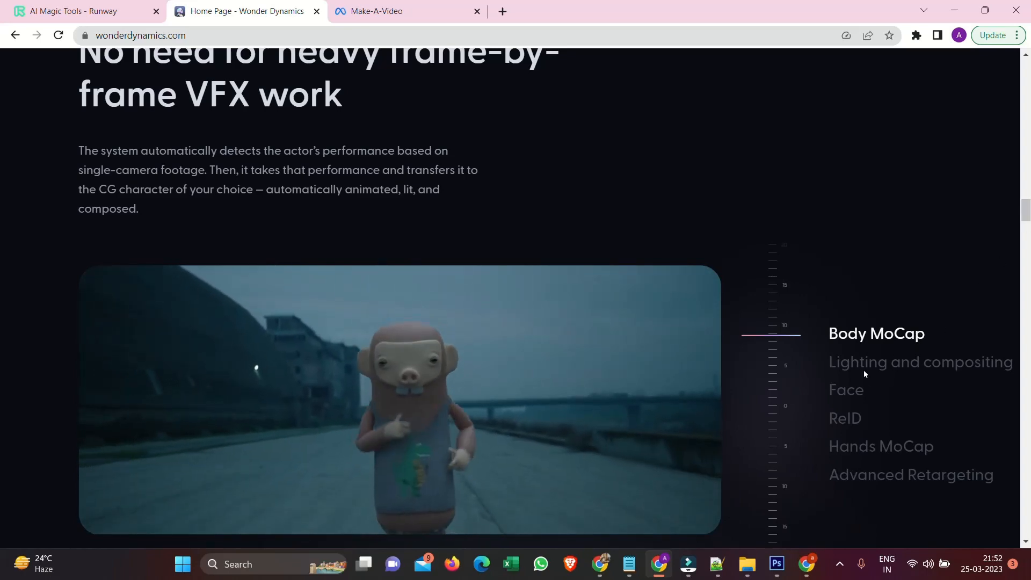
# View the Lighting and compositing, ReID, Hands MoCap and Advanced Retargeting feature examples in turn.
pyautogui.click(919, 362)
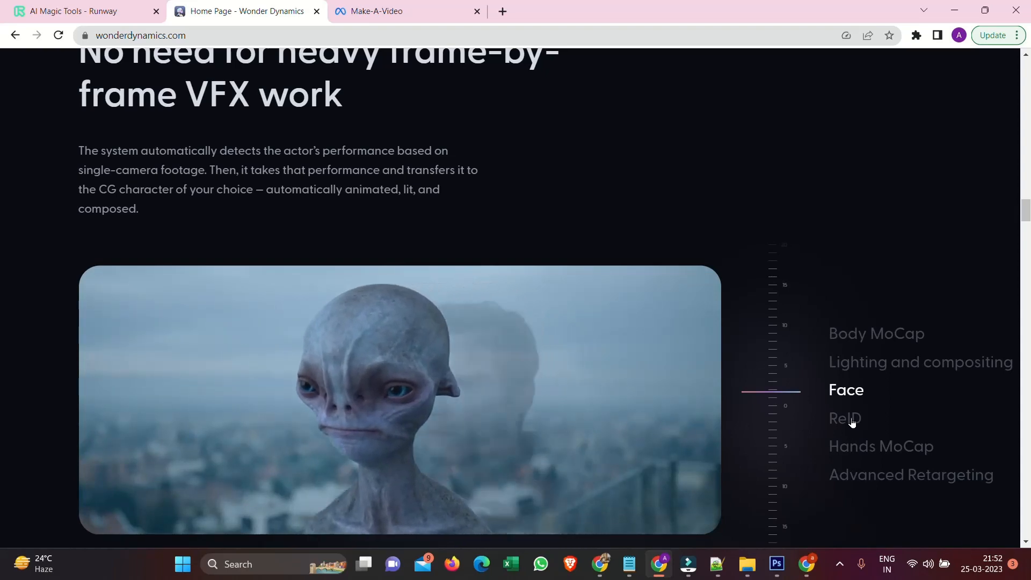
pyautogui.click(845, 418)
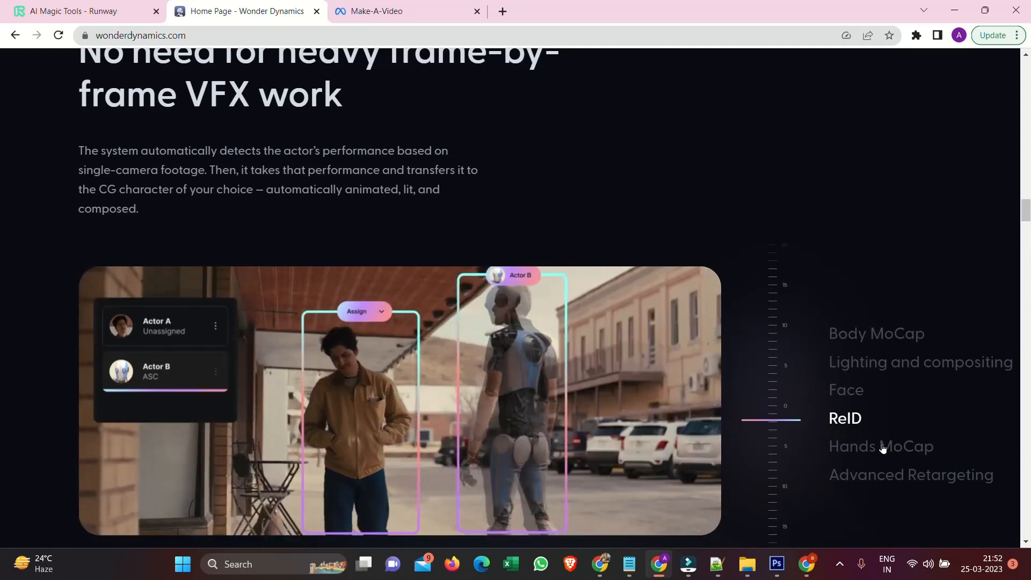
pyautogui.click(881, 445)
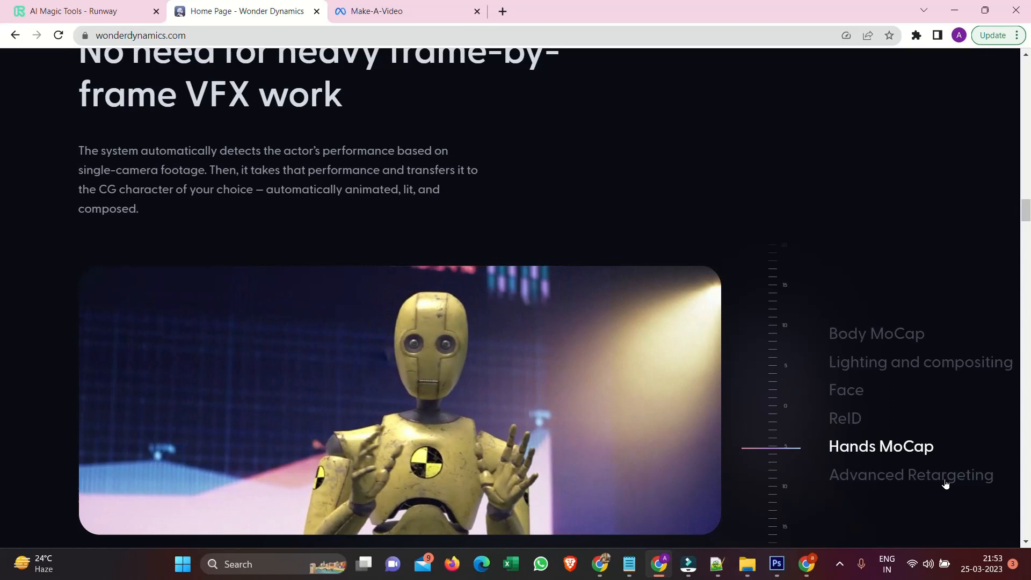
pyautogui.click(911, 473)
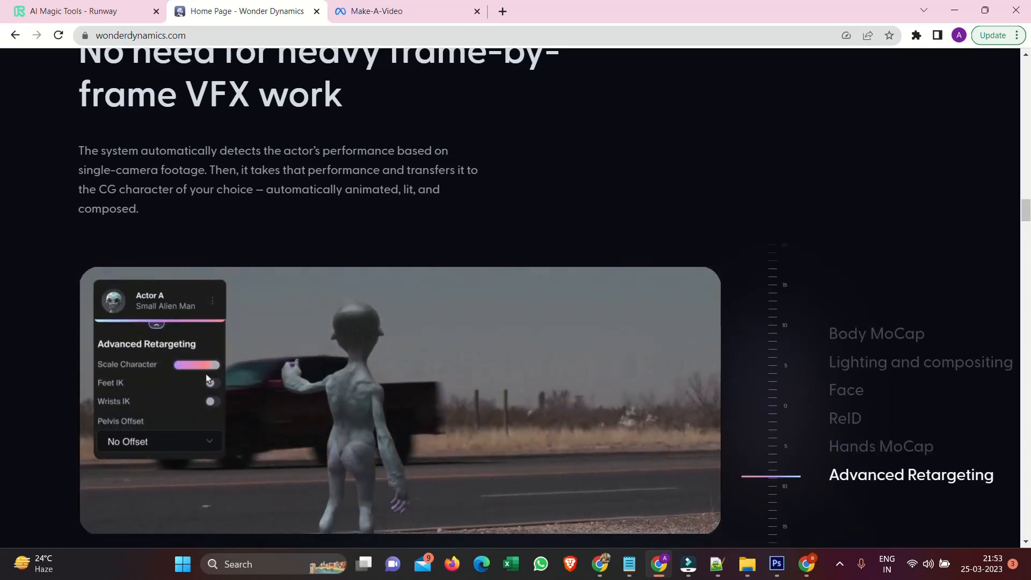
# Scroll down to the 'Adaptive To Existing Pipeline' section.
pyautogui.scroll(-3)
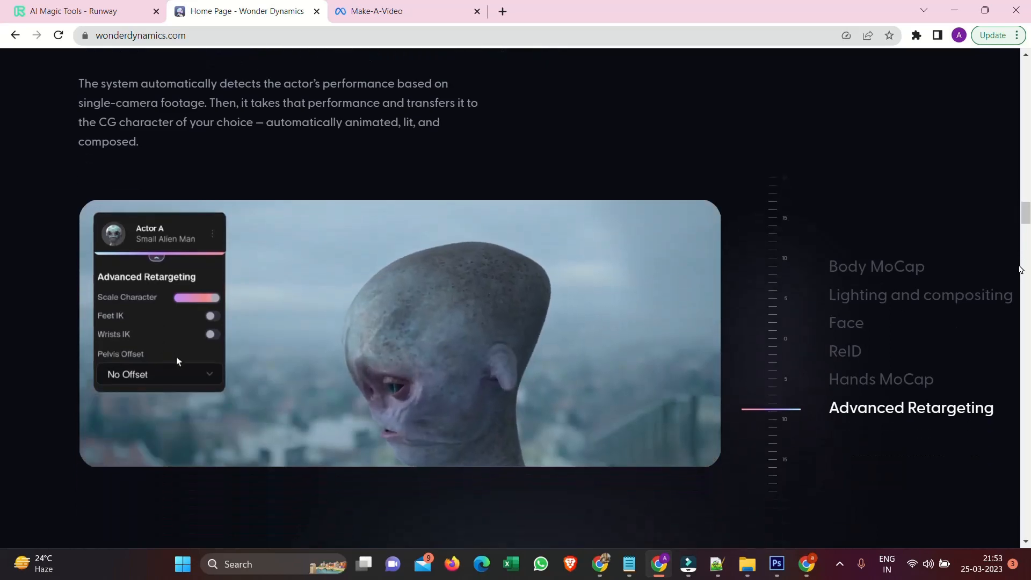
pyautogui.click(159, 374)
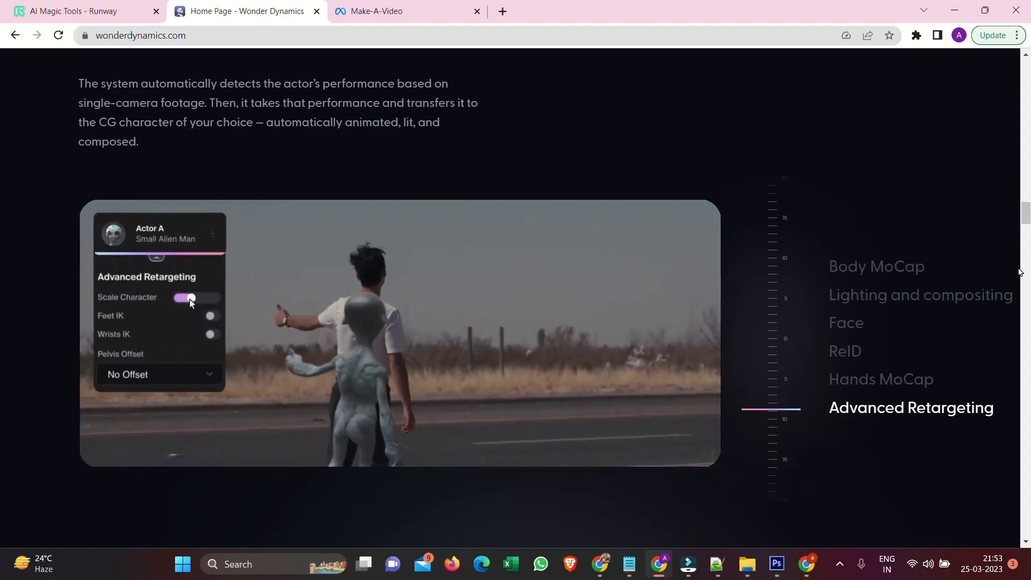
pyautogui.scroll(-3)
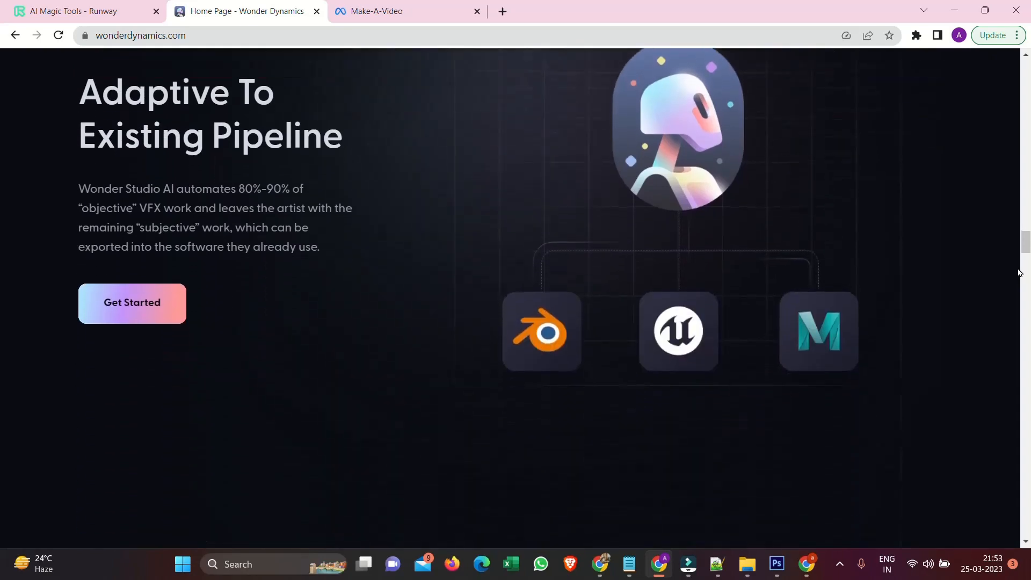
# Scroll down to the 'Export individual elements' list of pipeline passes.
pyautogui.scroll(-3)
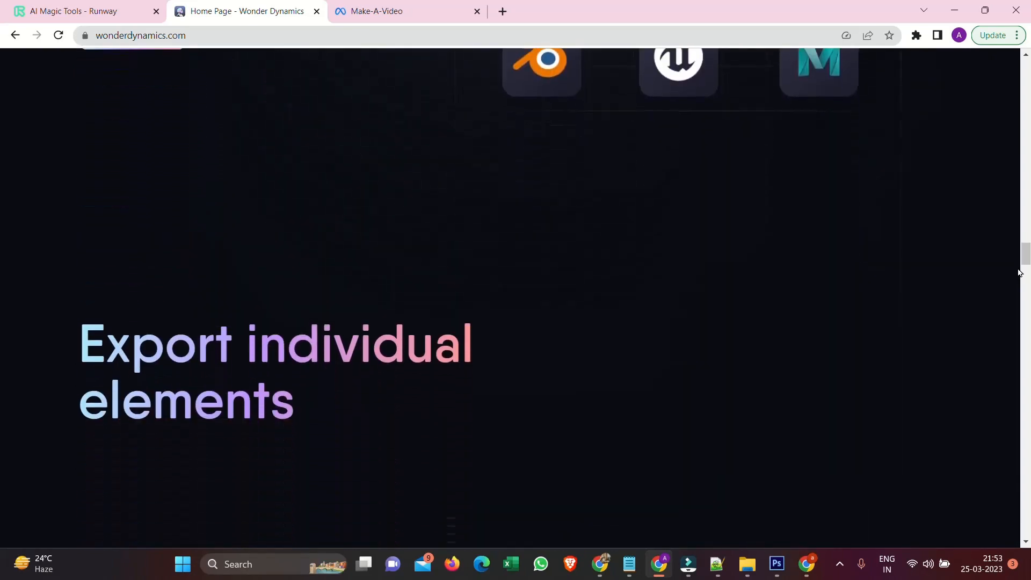
pyautogui.scroll(-3)
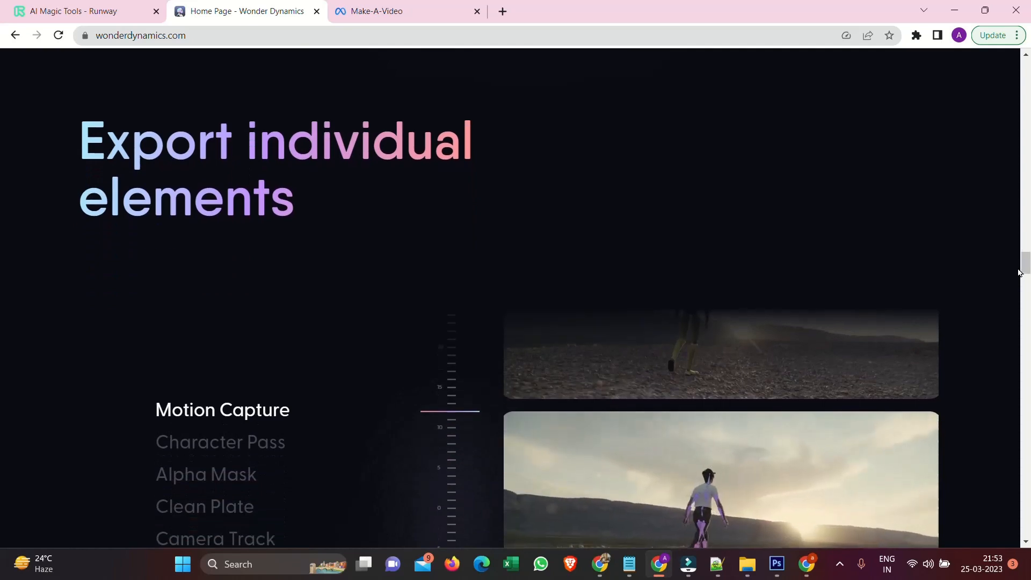
pyautogui.scroll(-3)
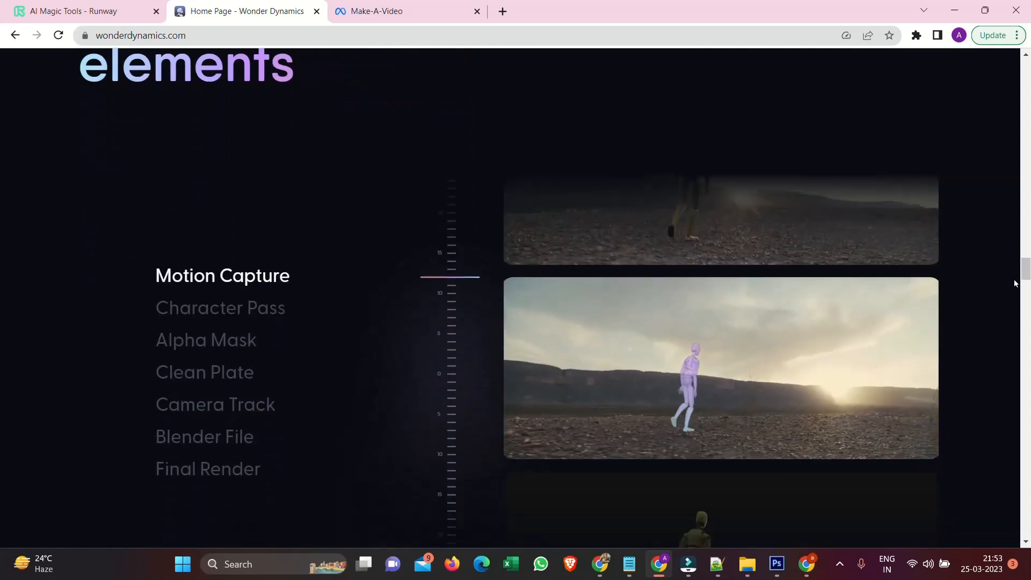
pyautogui.scroll(-3)
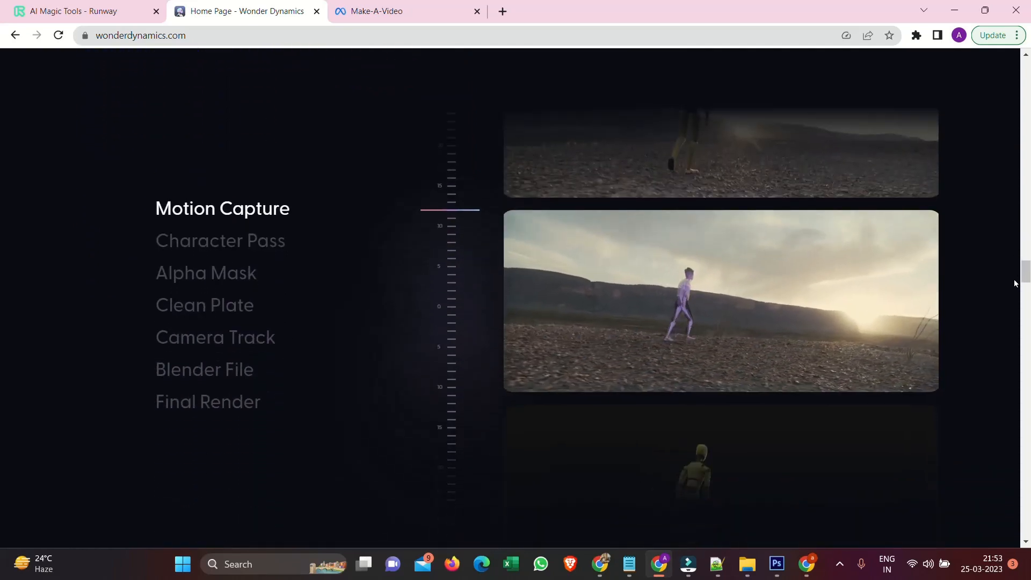
# View the Character Pass, Alpha Mask, Clean Plate, Camera Track, Blender File and Final Render export examples.
pyautogui.click(220, 241)
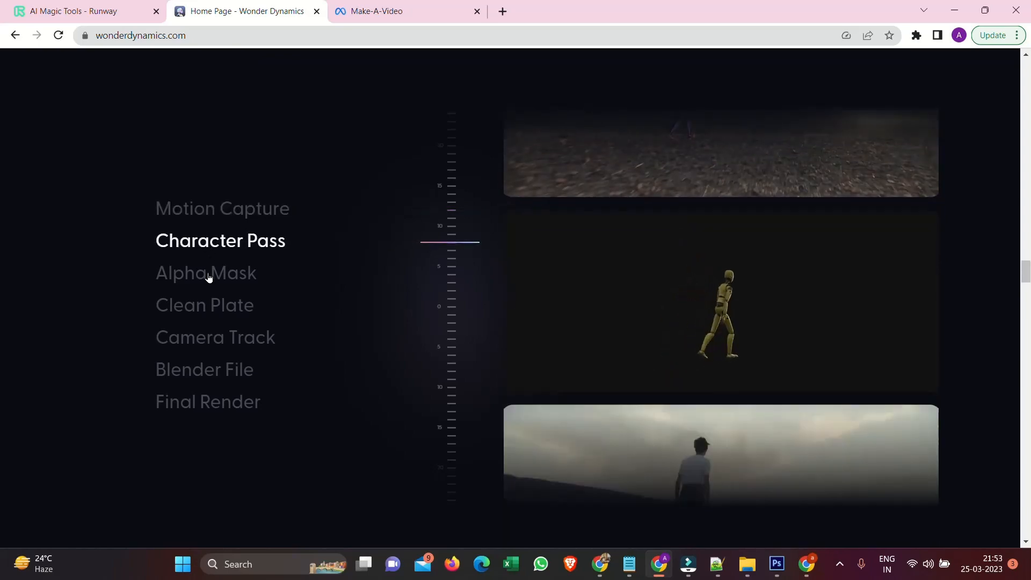
pyautogui.click(206, 271)
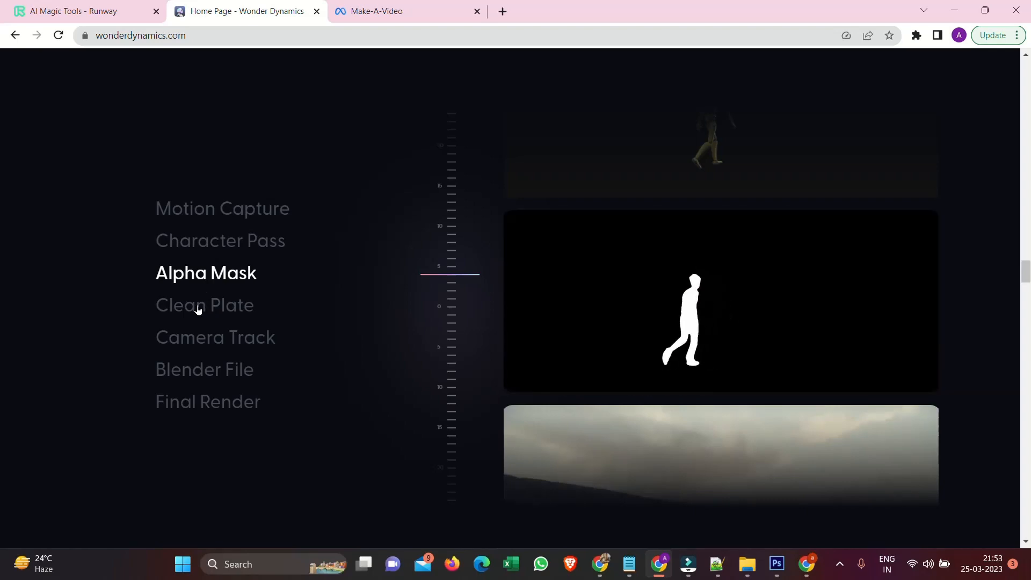
pyautogui.click(204, 304)
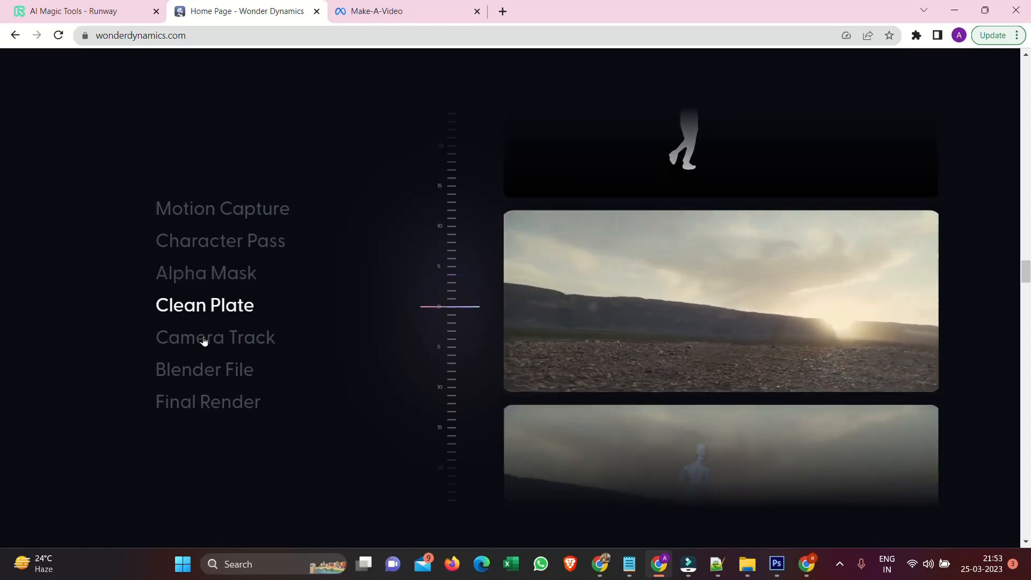
pyautogui.click(215, 336)
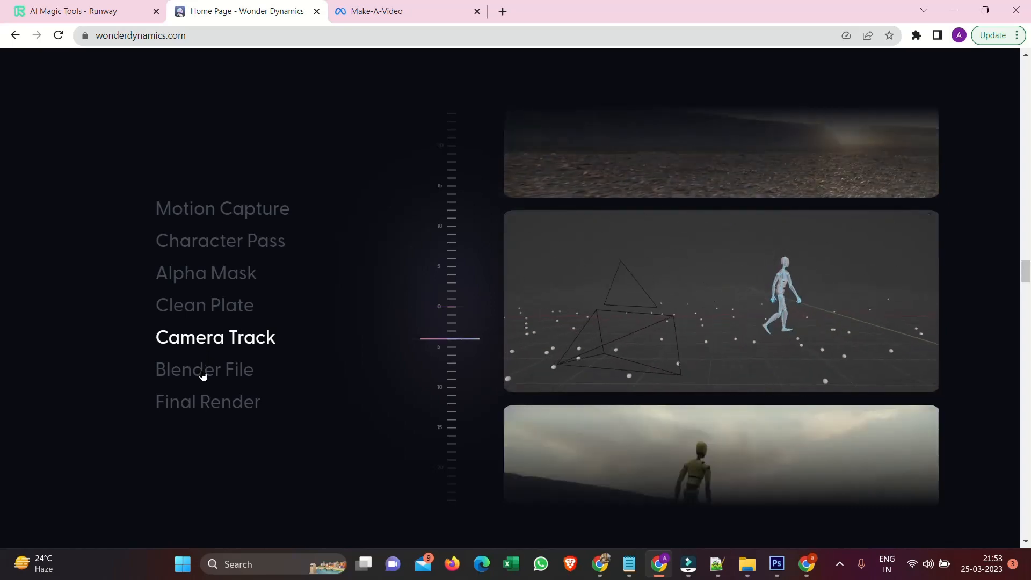
pyautogui.click(204, 370)
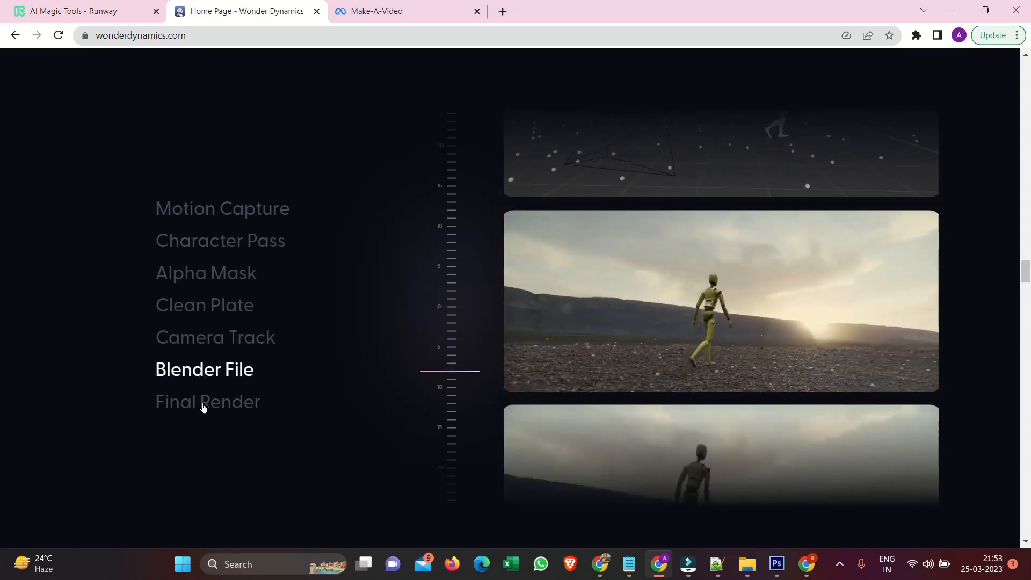
pyautogui.click(207, 401)
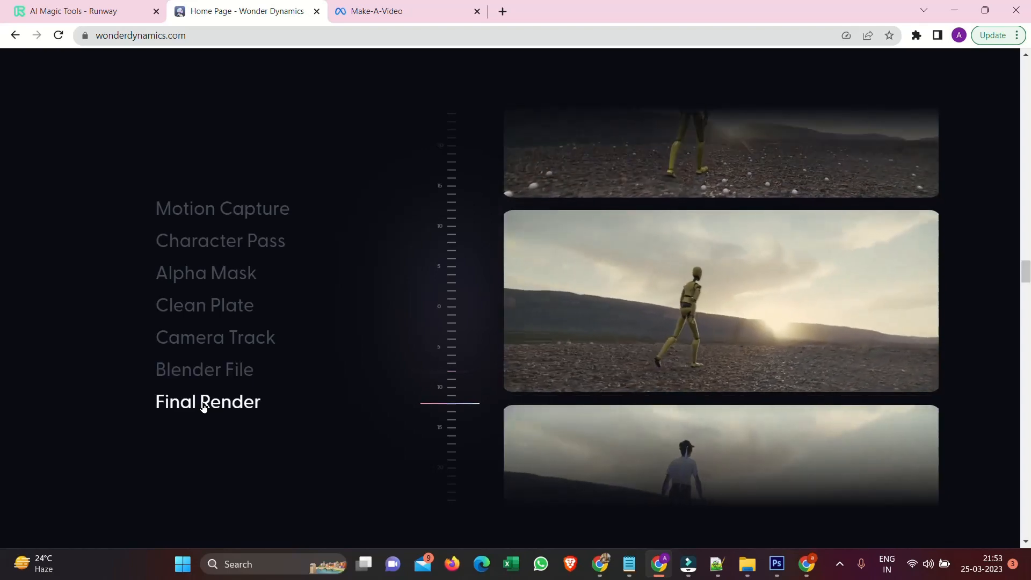
# Scroll down to the 'So Easy An Alien Could Do It' section.
pyautogui.scroll(-3)
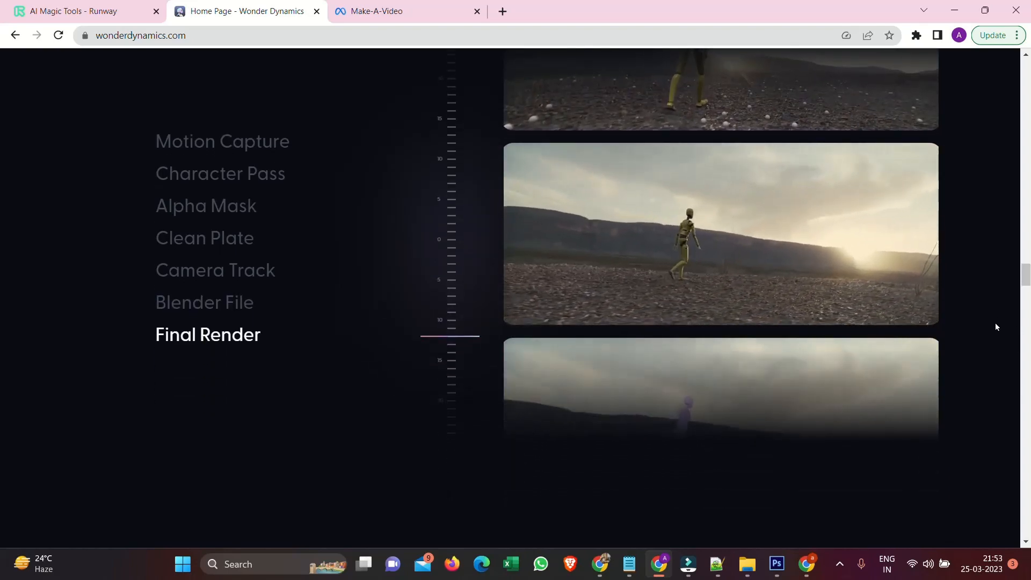
pyautogui.scroll(-3)
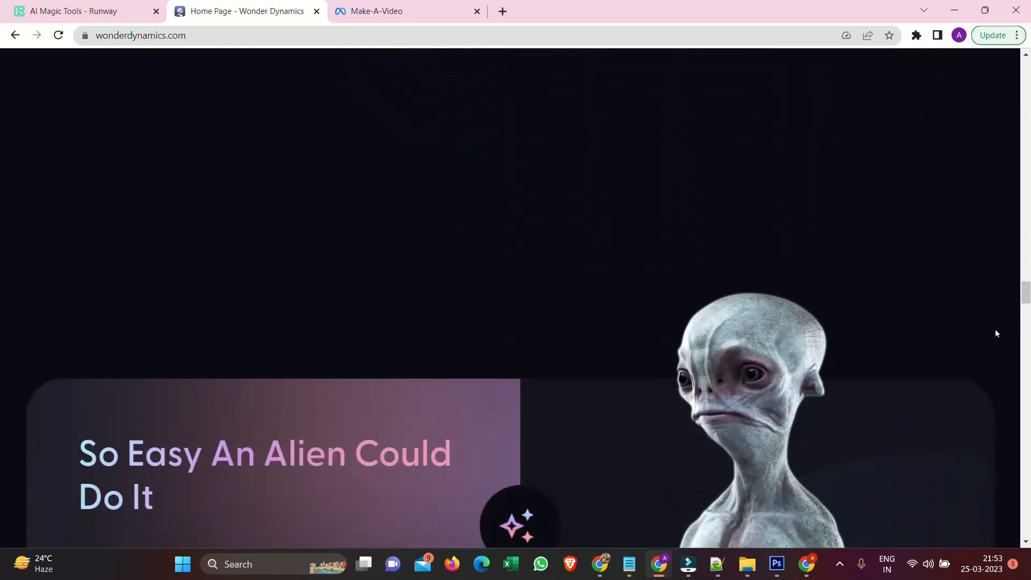
pyautogui.scroll(-3)
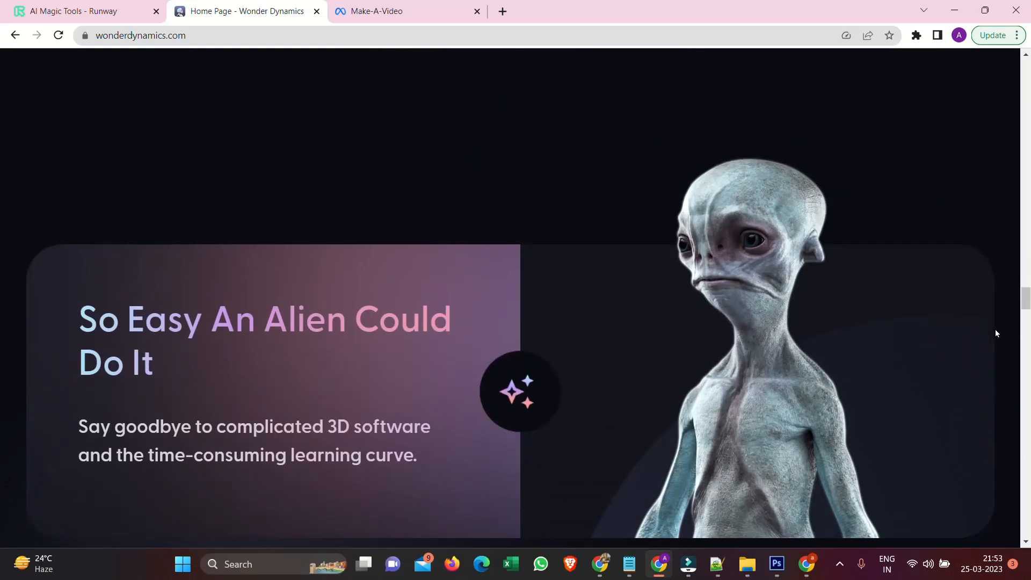
pyautogui.scroll(-3)
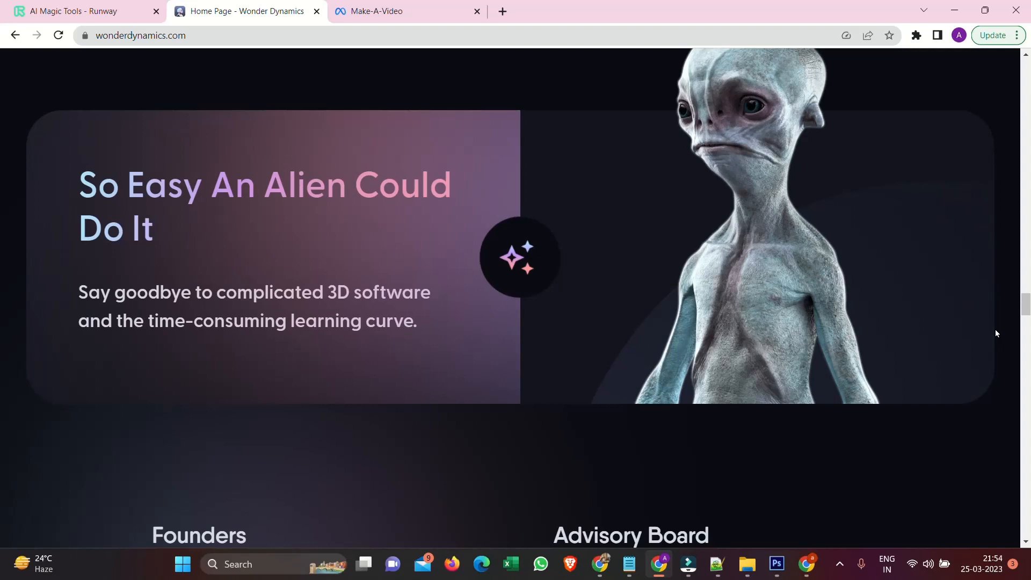